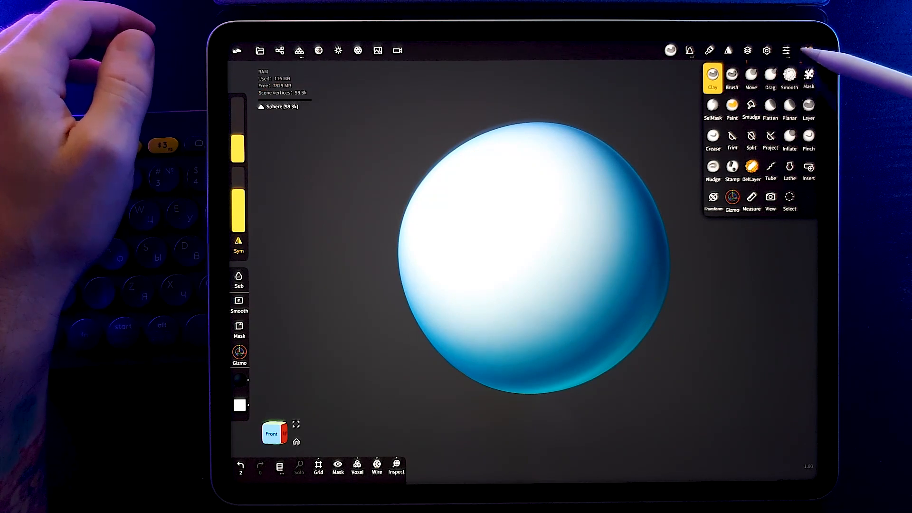
# - Set the interface Overall scale to 0.9 and Panel width to 300
pyautogui.click(786, 51)
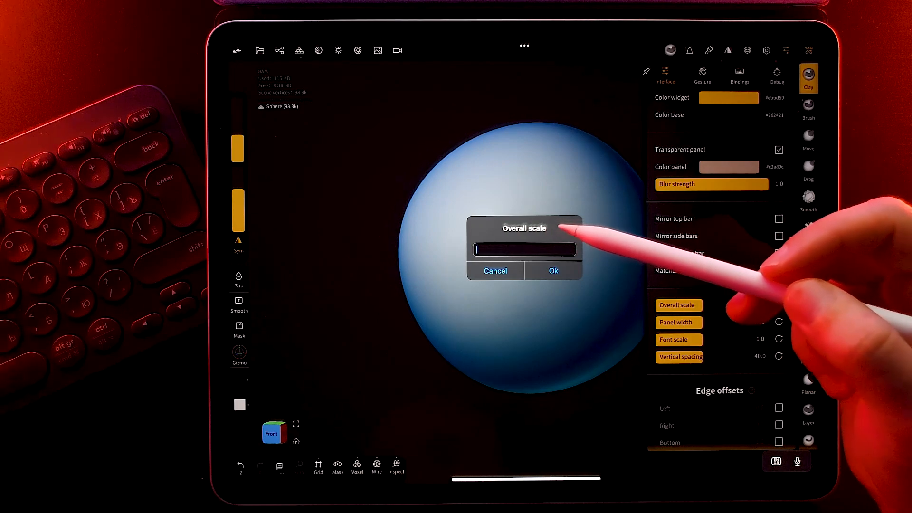
pyautogui.write('0')
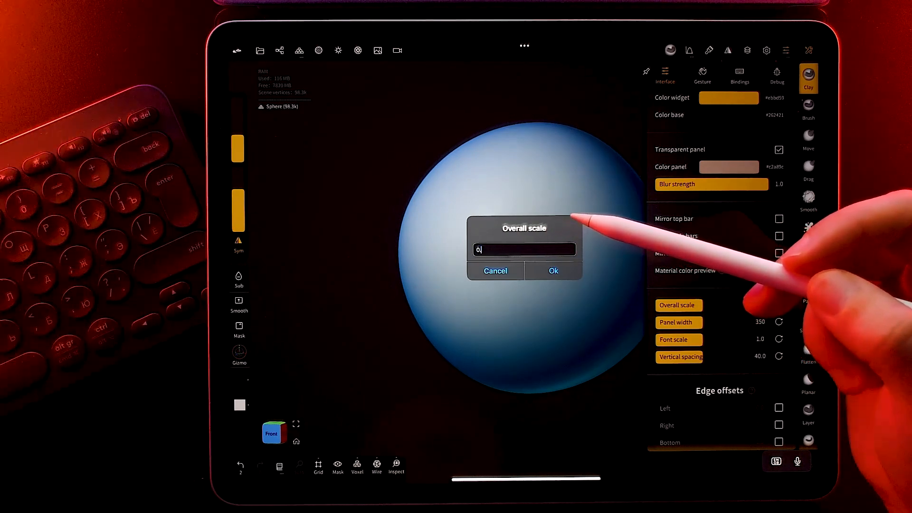
pyautogui.click(552, 270)
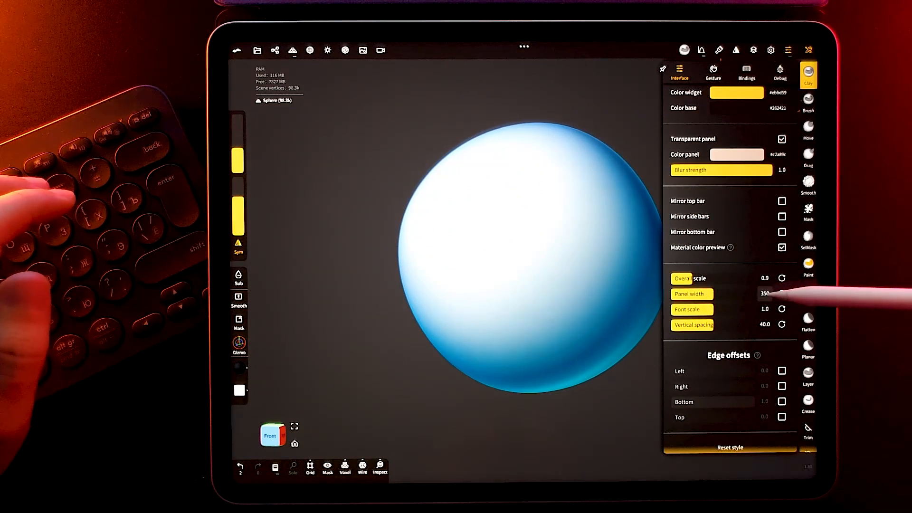
pyautogui.click(763, 293)
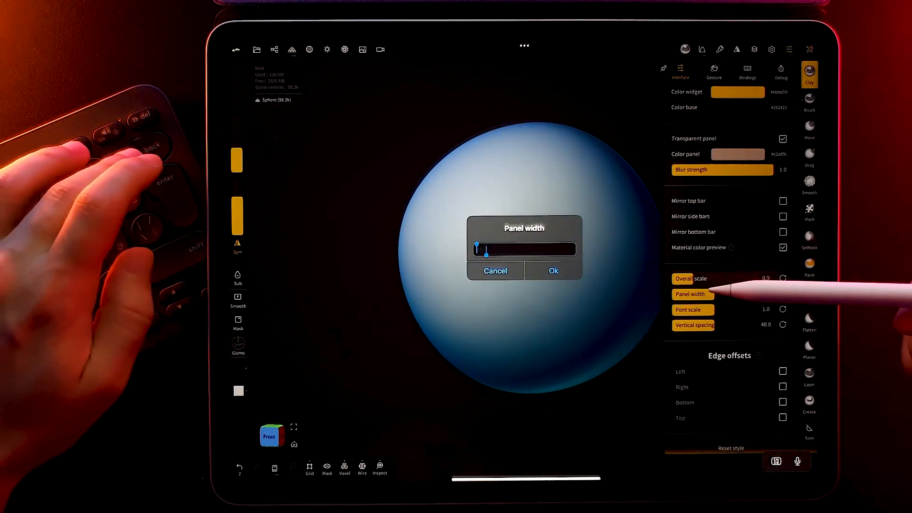
pyautogui.write('3')
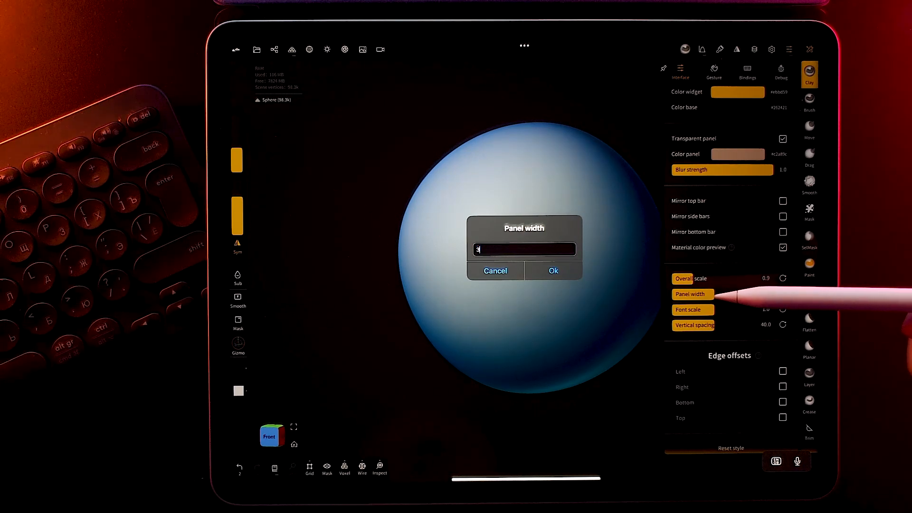
pyautogui.click(551, 270)
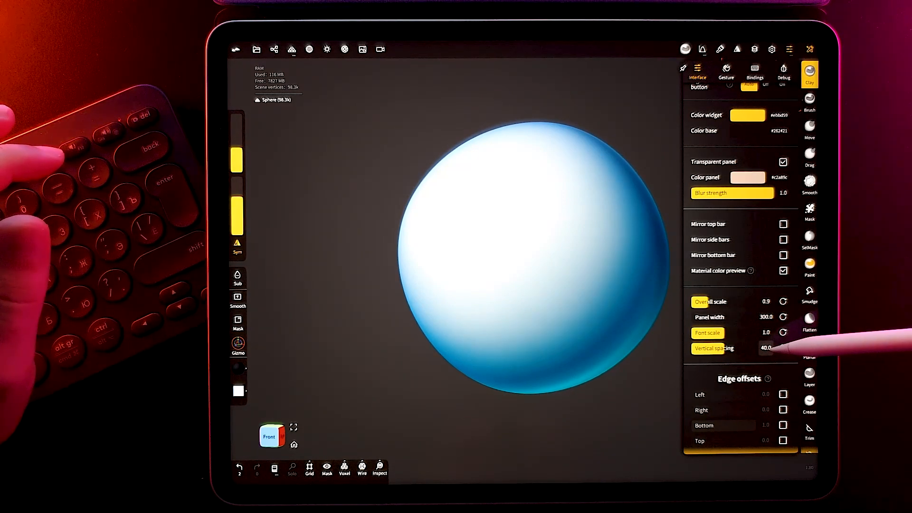
pyautogui.click(766, 348)
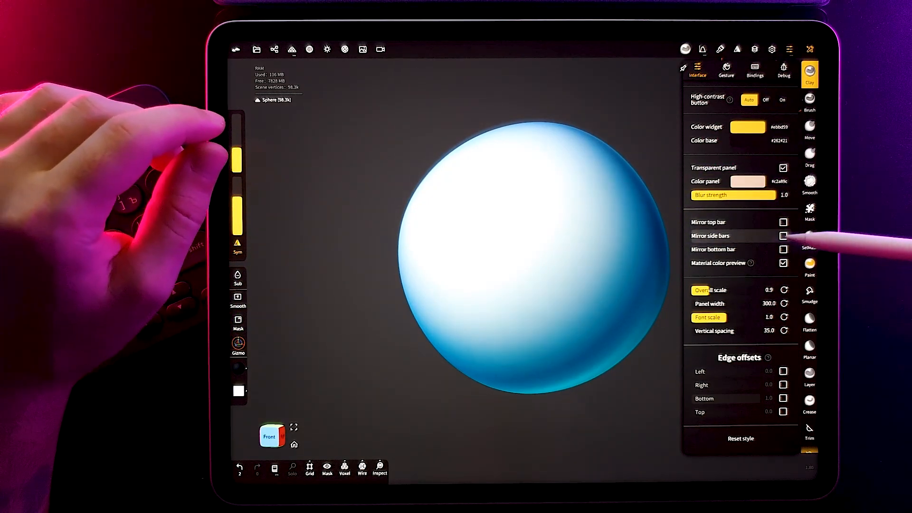
# - Toggle Mirror side bars on, then back off so side bars stay unmirrored
pyautogui.click(783, 235)
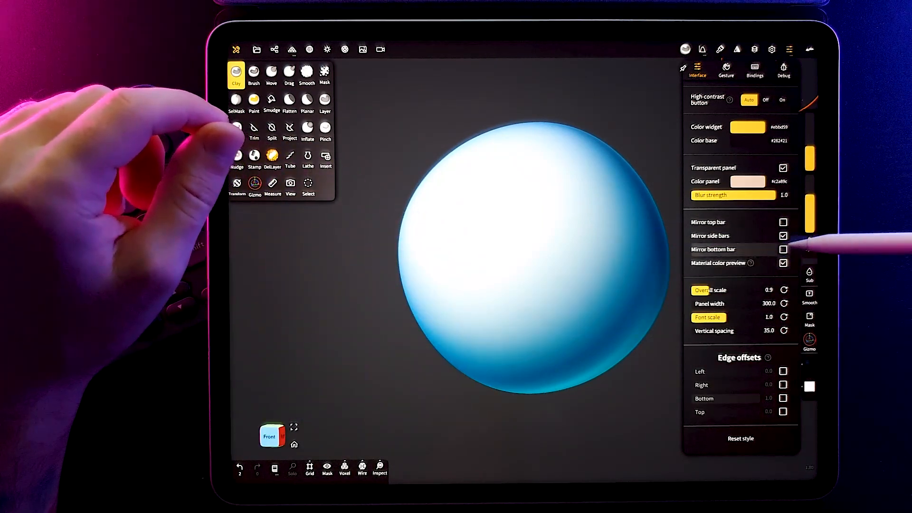
pyautogui.click(783, 249)
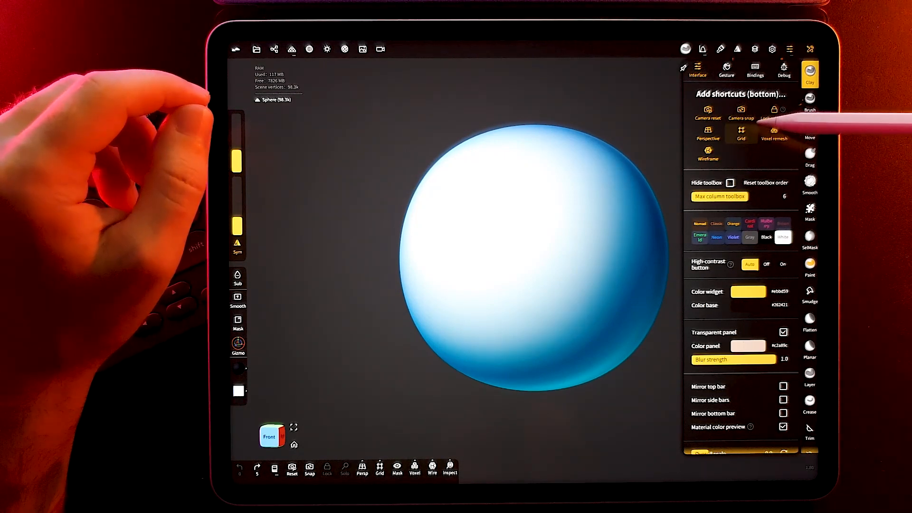
# - Set Max column toolbox to 4 in the Interface settings
pyautogui.click(811, 49)
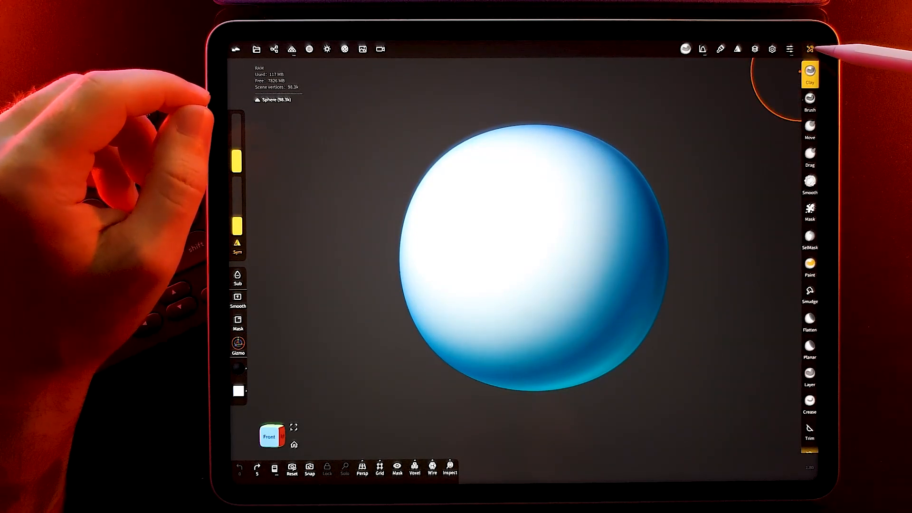
pyautogui.click(809, 49)
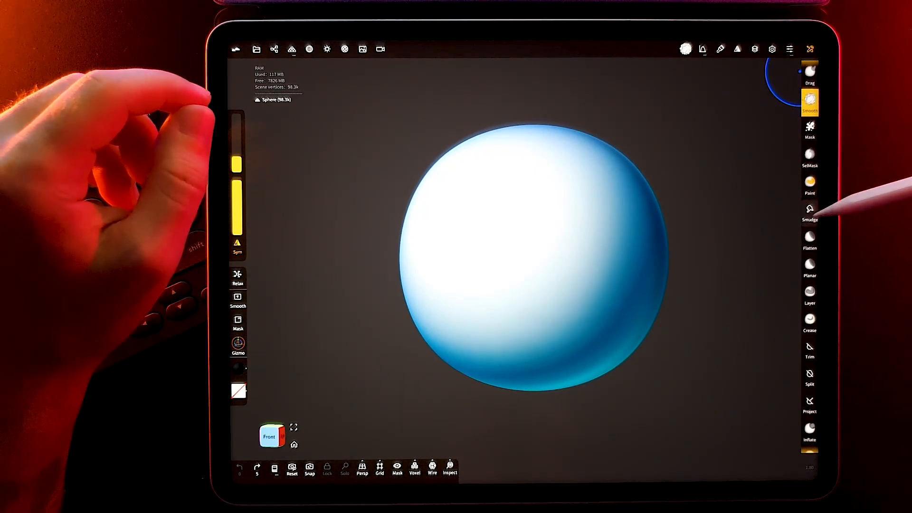
pyautogui.scroll(-3)
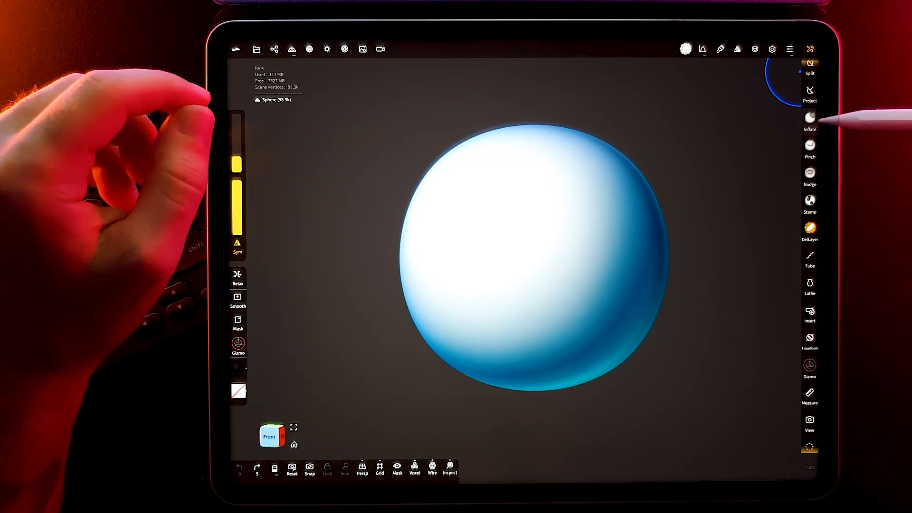
pyautogui.click(809, 49)
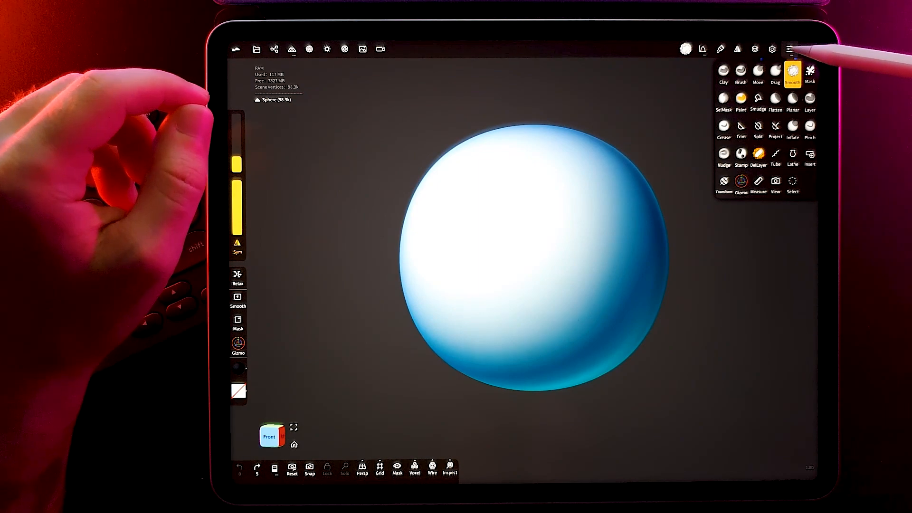
pyautogui.click(789, 48)
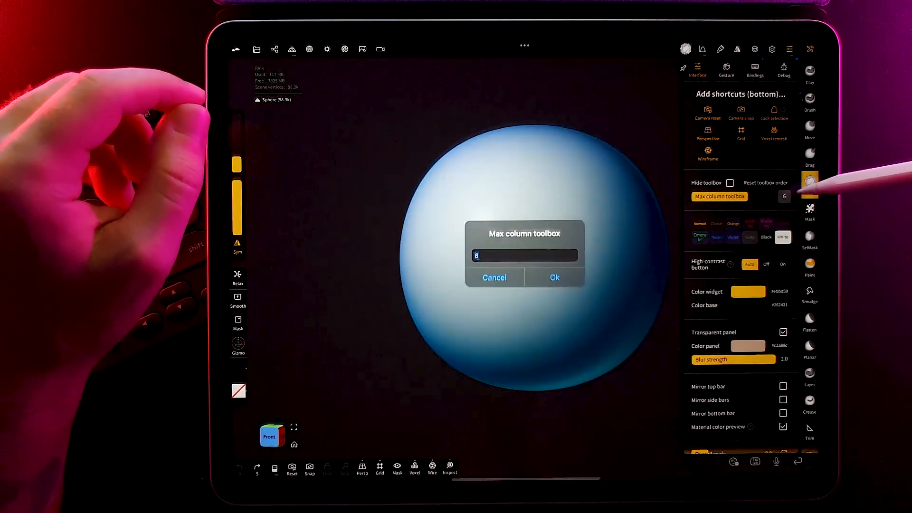
pyautogui.write('4')
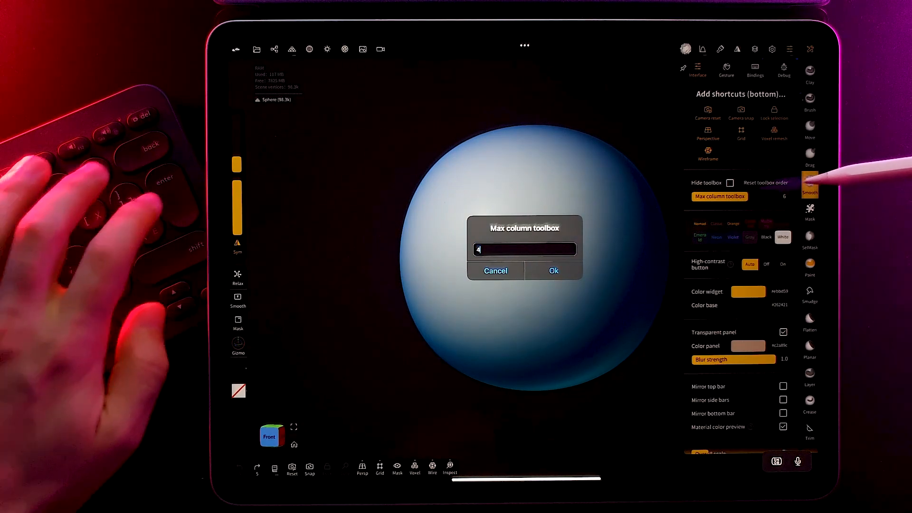
pyautogui.click(553, 270)
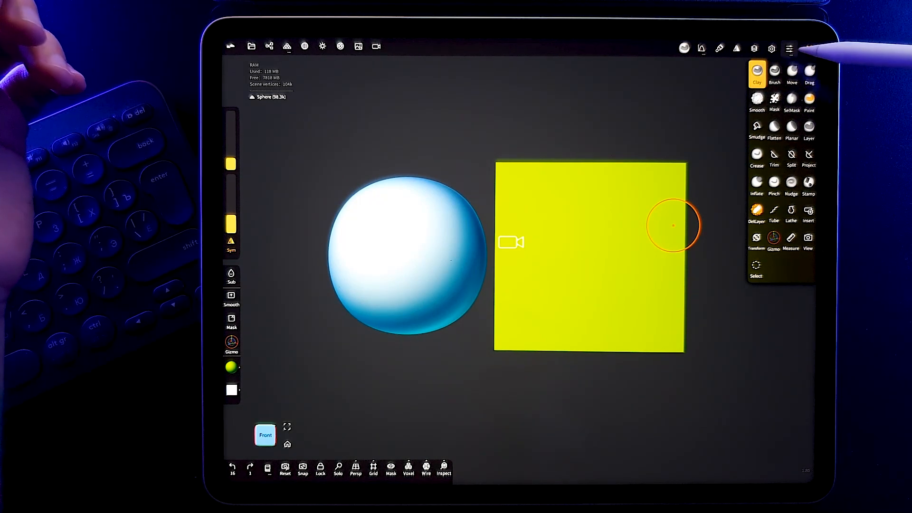
# - Open the Interface settings, check Lock selection, and close the panel again
pyautogui.click(789, 47)
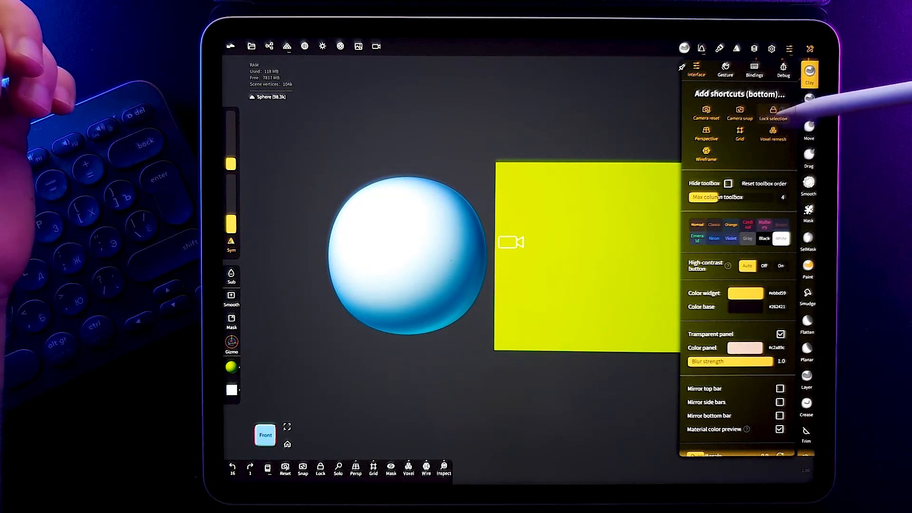
pyautogui.click(727, 184)
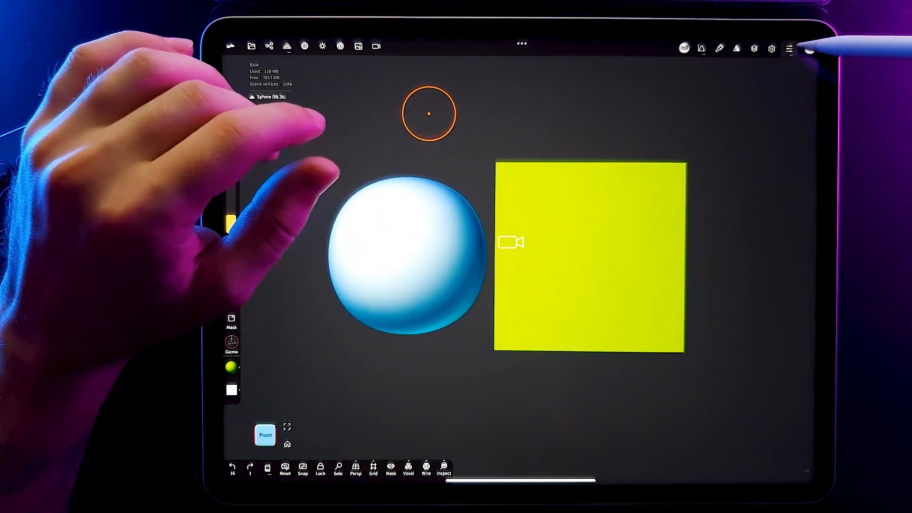
pyautogui.click(790, 48)
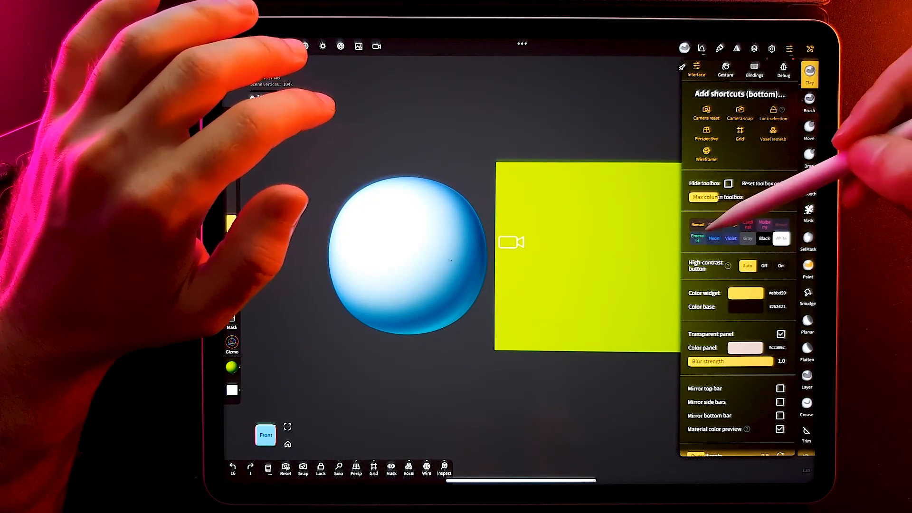
# - Set the widget accent colour to orange hex #ff9128
pyautogui.click(747, 225)
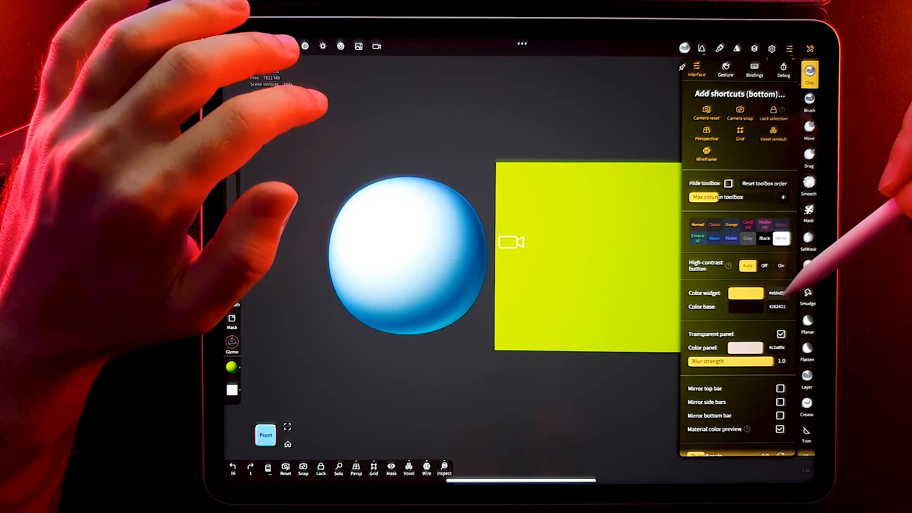
pyautogui.click(745, 292)
pyautogui.write('#f')
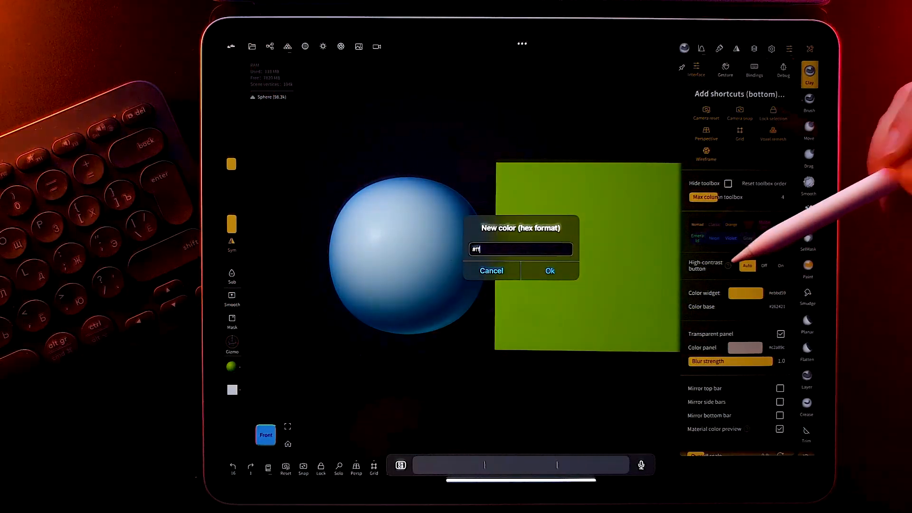
pyautogui.click(549, 270)
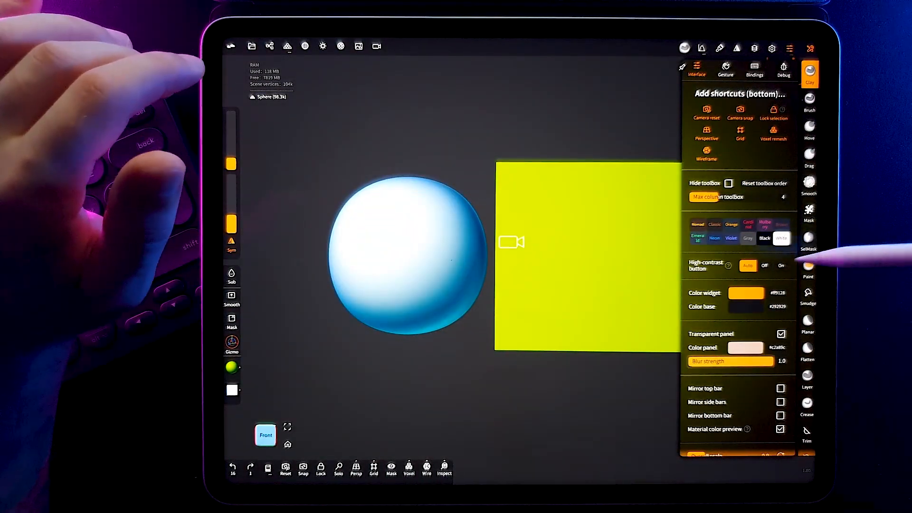
# - Switch high-contrast buttons on, then back off
pyautogui.click(780, 266)
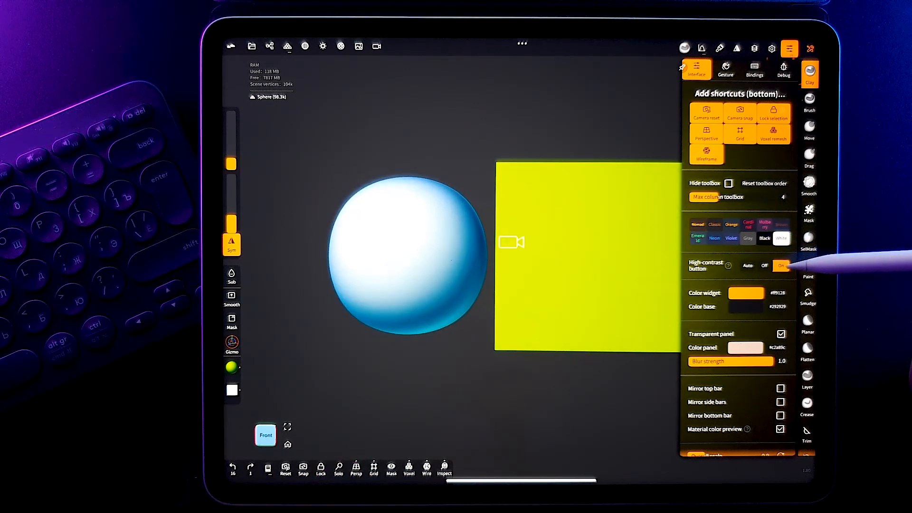
pyautogui.click(781, 266)
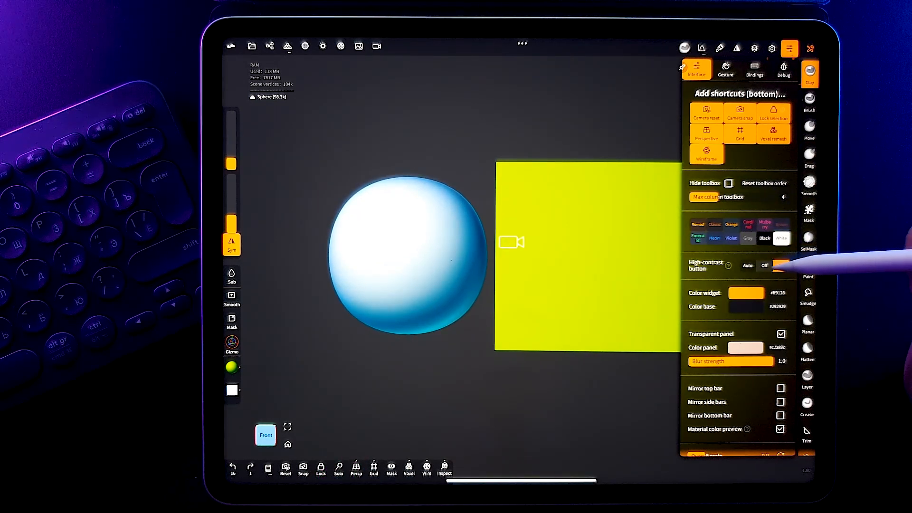
pyautogui.click(764, 265)
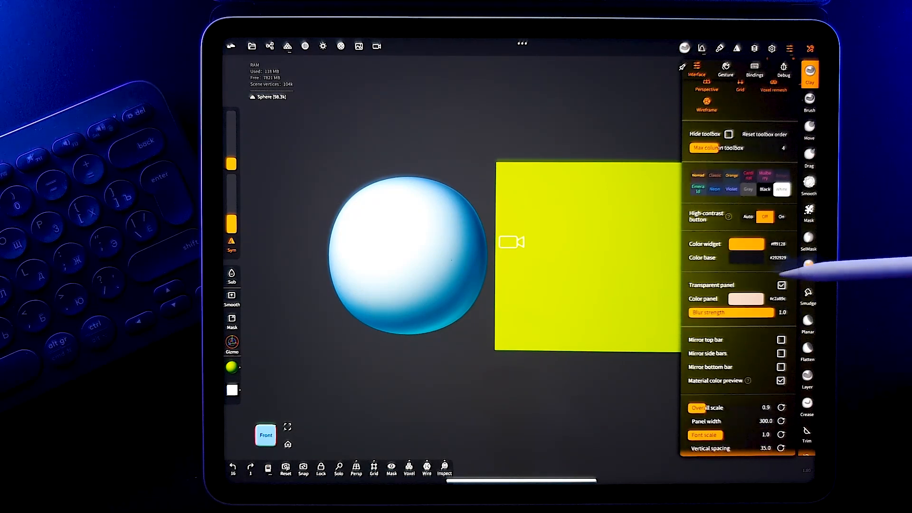
pyautogui.click(782, 285)
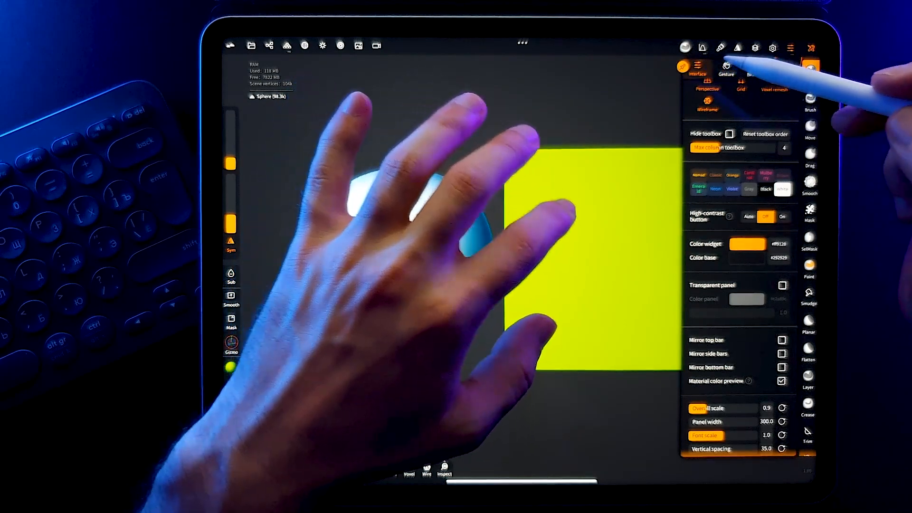
pyautogui.click(782, 285)
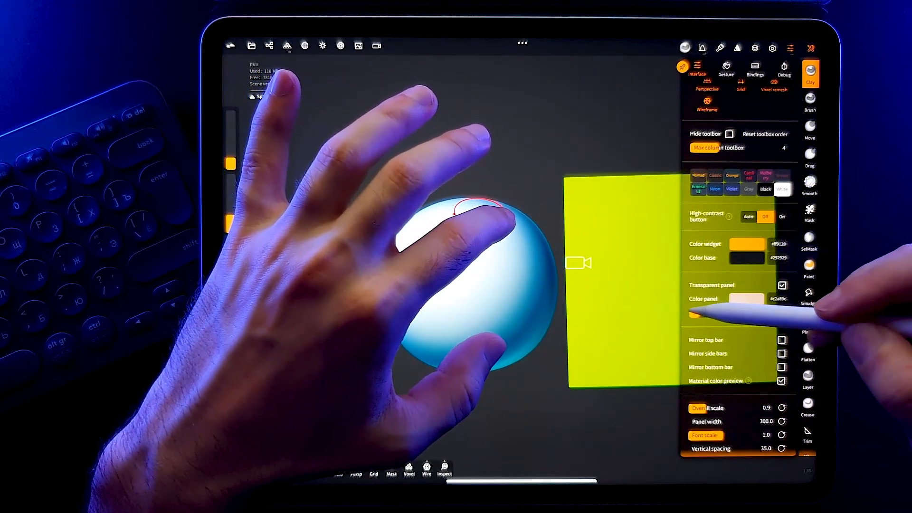
pyautogui.click(782, 285)
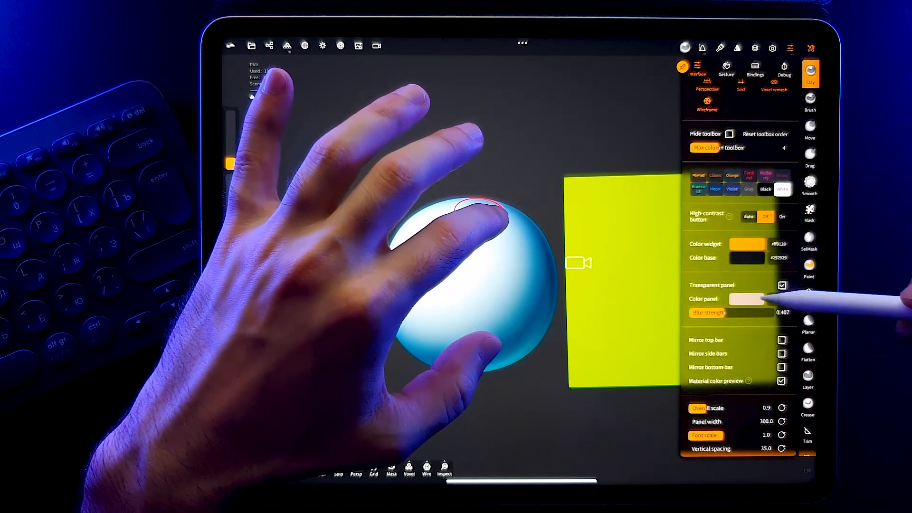
pyautogui.click(746, 299)
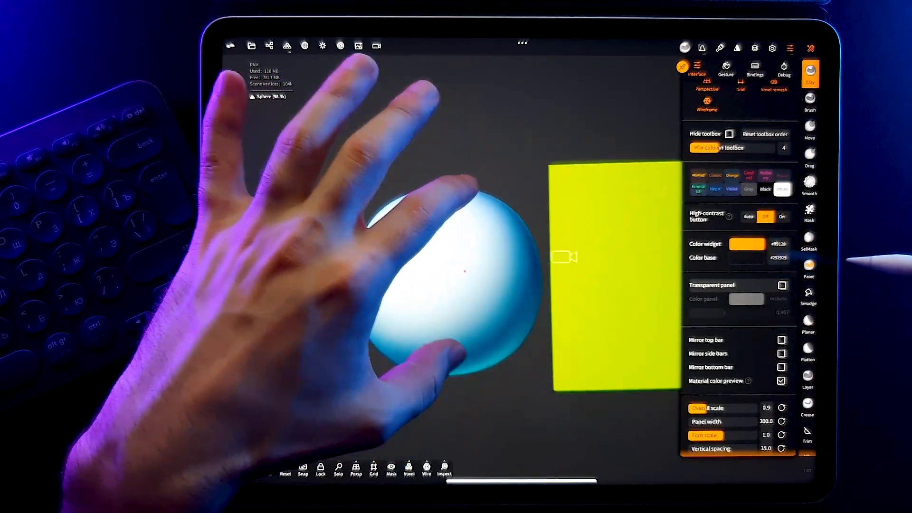
pyautogui.scroll(-3)
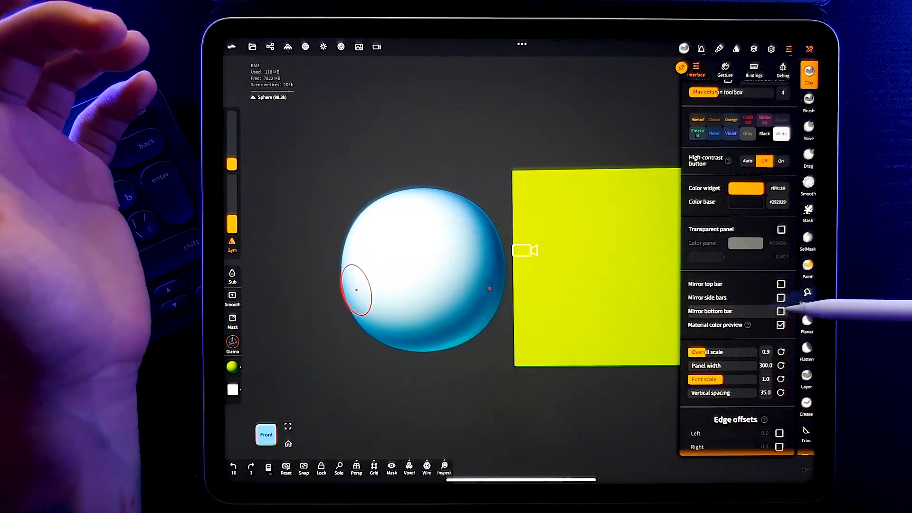
# - Enable the Bottom edge offset with a value of 7.5
pyautogui.click(781, 310)
pyautogui.write('7.5')
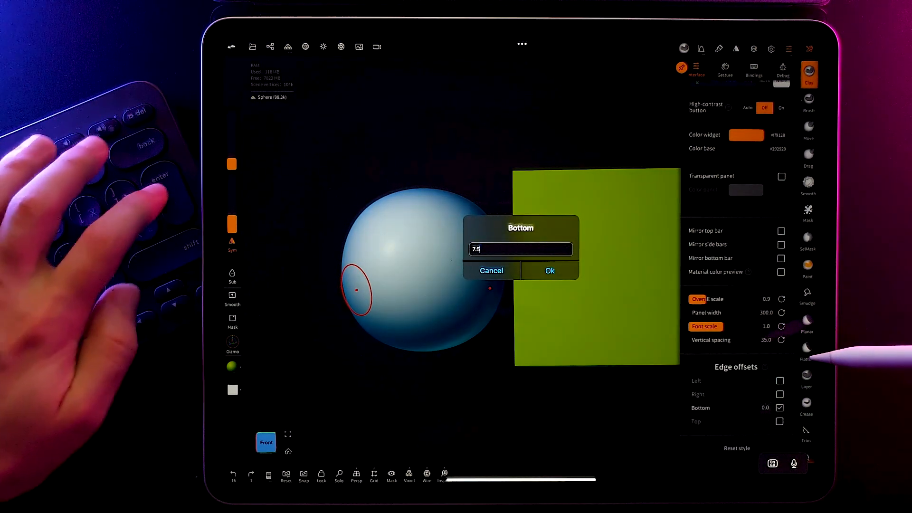
pyautogui.click(549, 270)
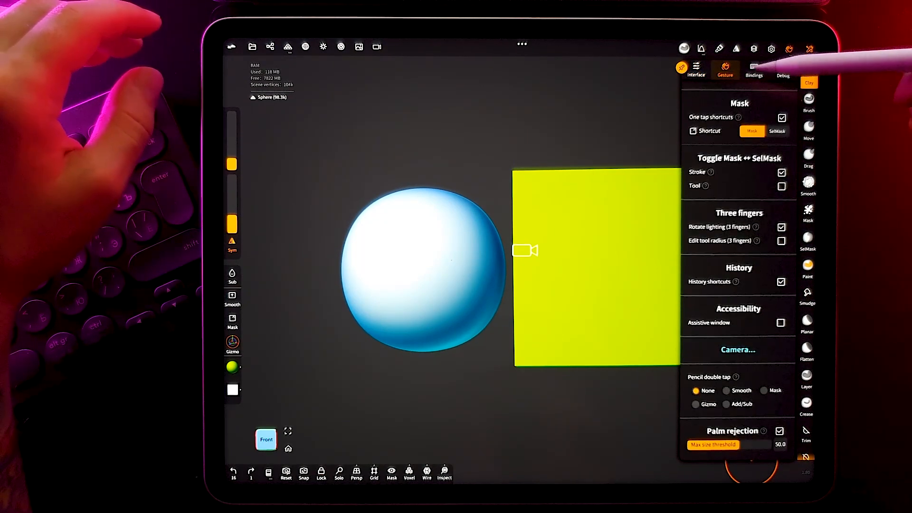
# - Toggle Finger always smooths on and off in the gesture settings
pyautogui.click(807, 74)
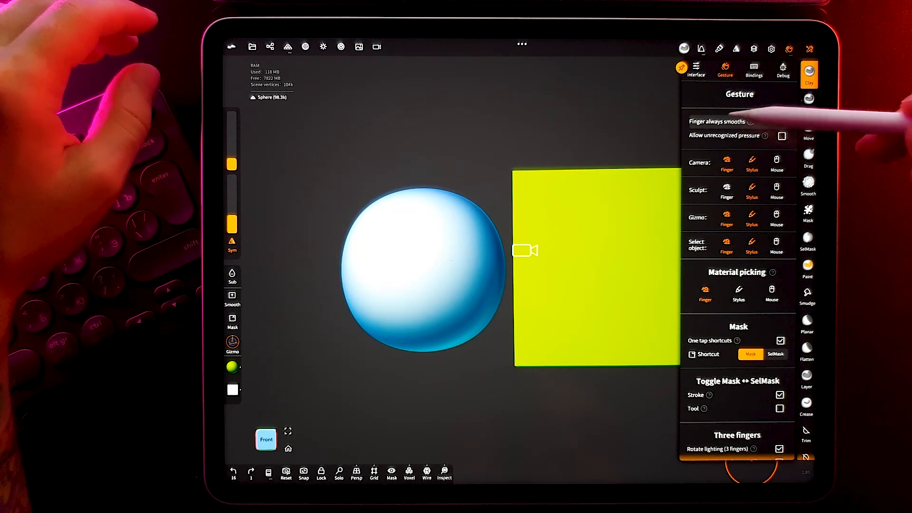
pyautogui.click(783, 121)
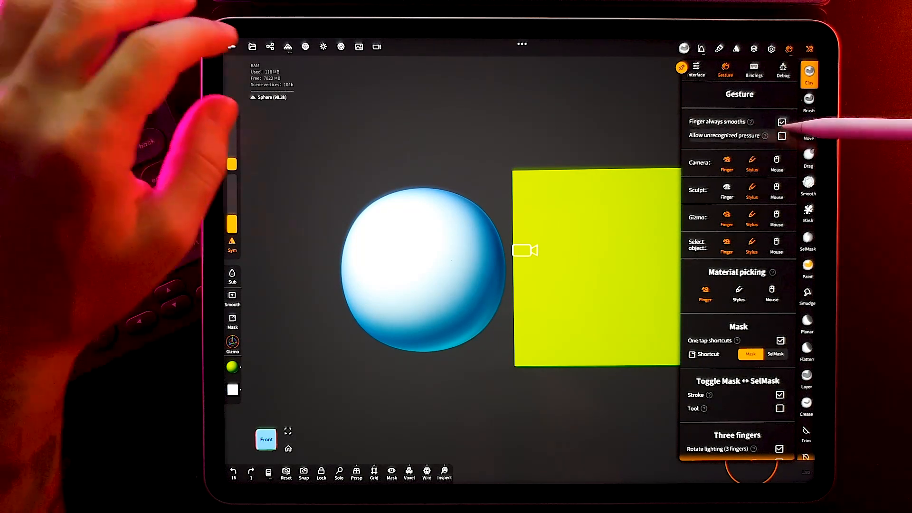
pyautogui.click(808, 184)
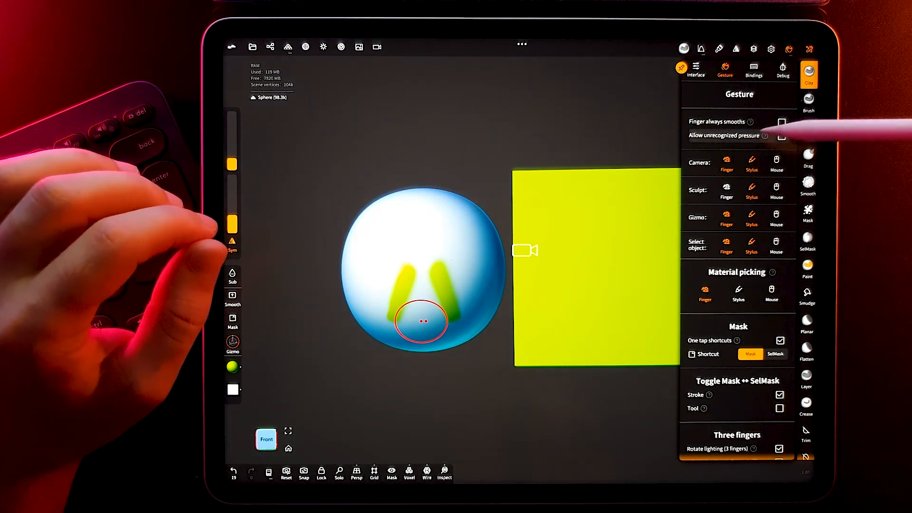
pyautogui.click(782, 122)
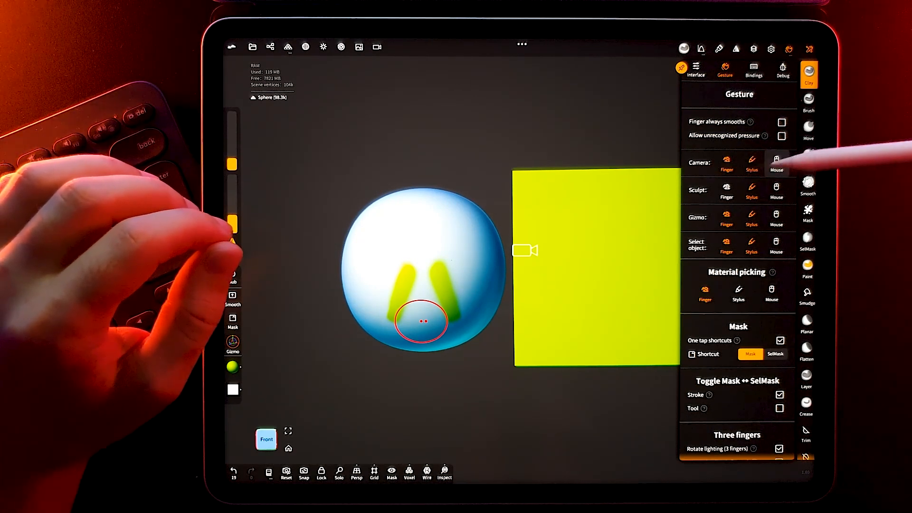
# - Adjust Camera and Sculpt input devices, and toggle three-finger lighting rotation
pyautogui.click(726, 163)
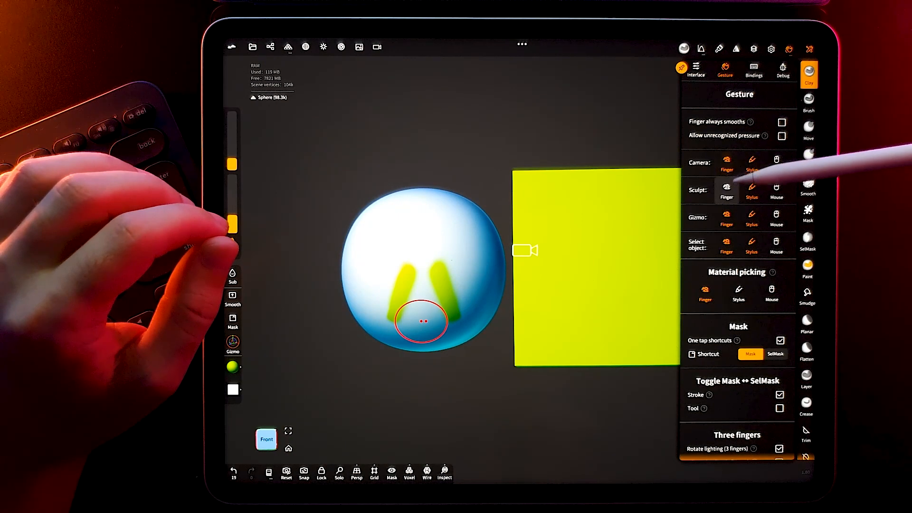
pyautogui.click(738, 294)
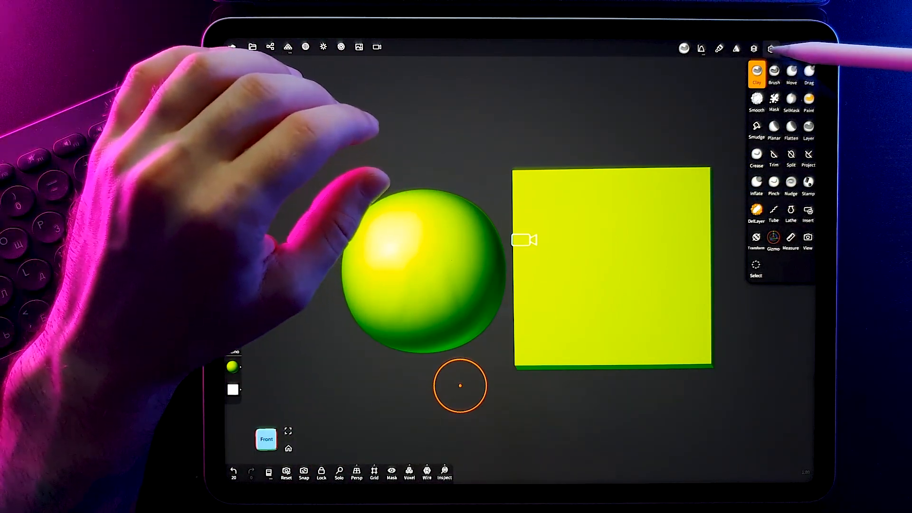
pyautogui.click(771, 49)
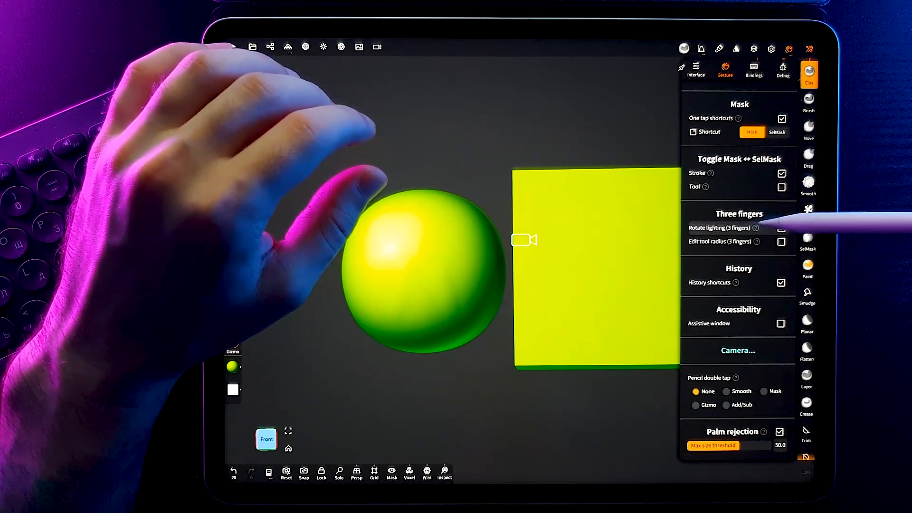
pyautogui.click(782, 227)
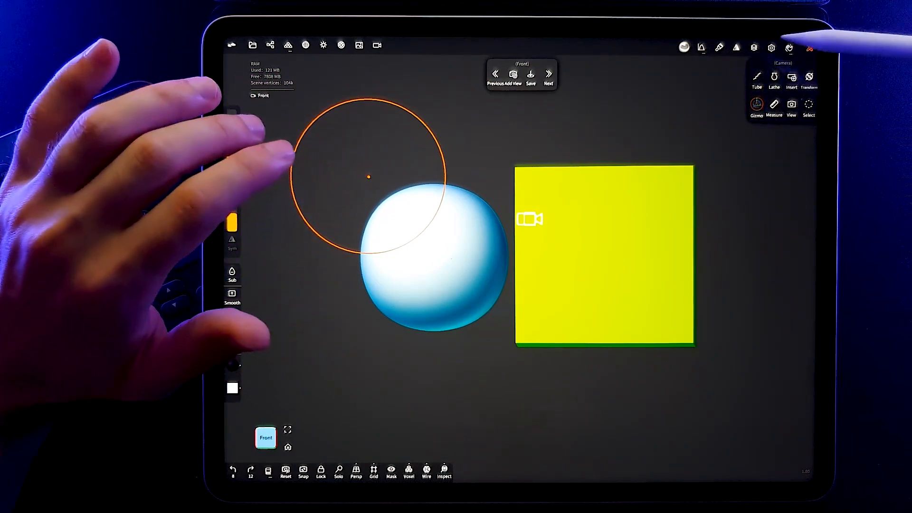
# - Sculpt two strokes on the sphere, then reopen the gesture settings
pyautogui.click(771, 47)
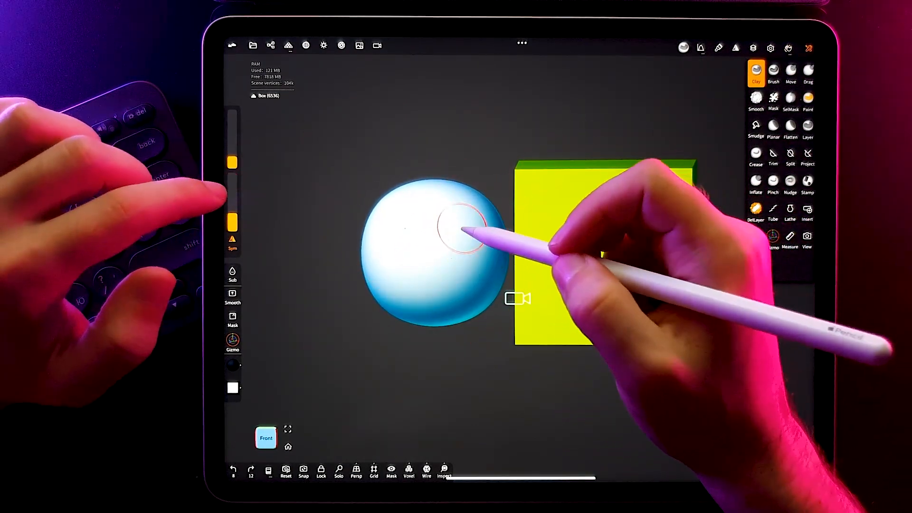
pyautogui.moveTo(471, 227); pyautogui.dragTo(433, 266)
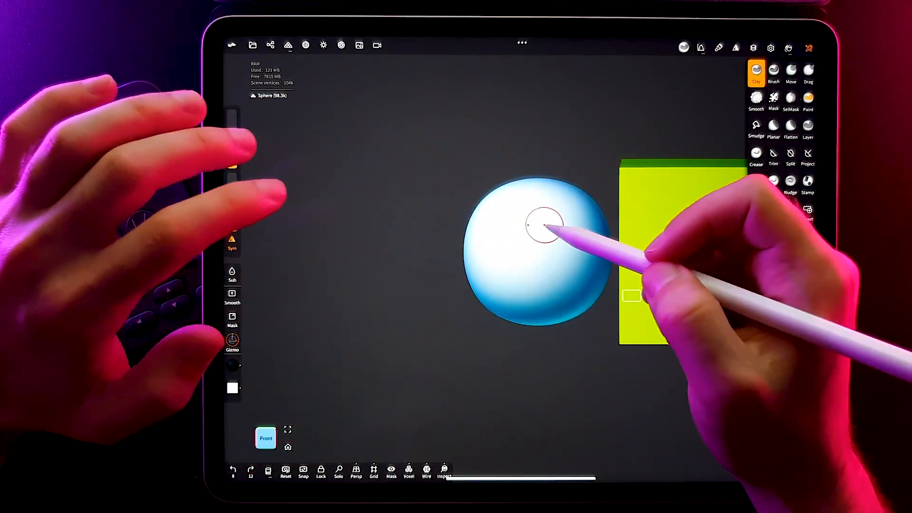
pyautogui.moveTo(543, 226); pyautogui.dragTo(534, 244)
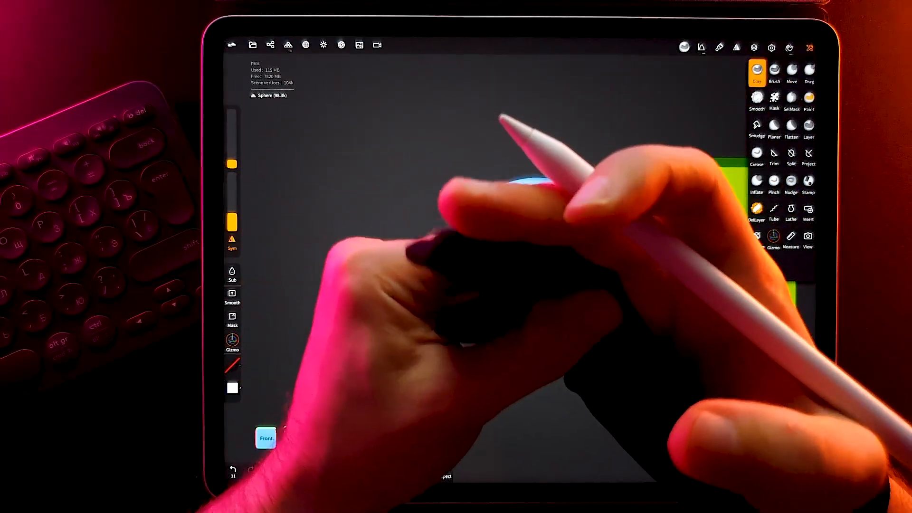
pyautogui.click(789, 47)
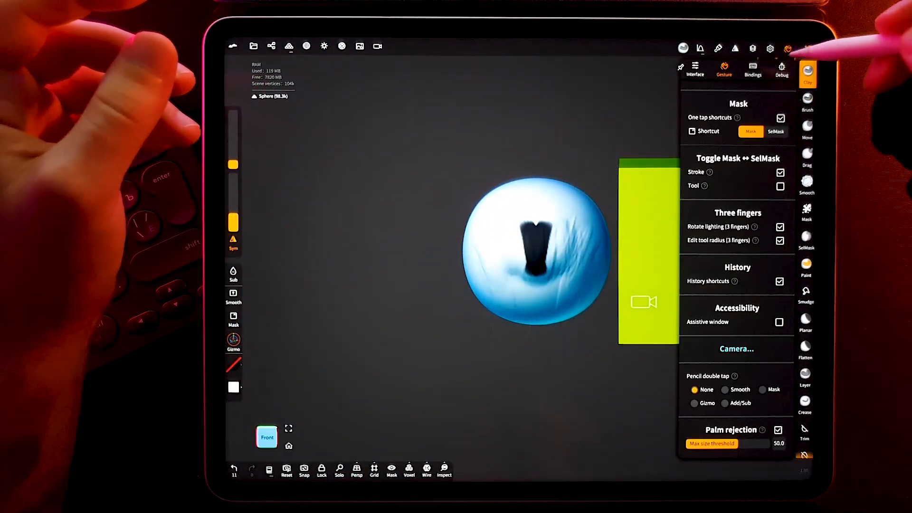
# - Scroll through the Bindings shortcut list, checking the Tool Radius entry
pyautogui.click(751, 68)
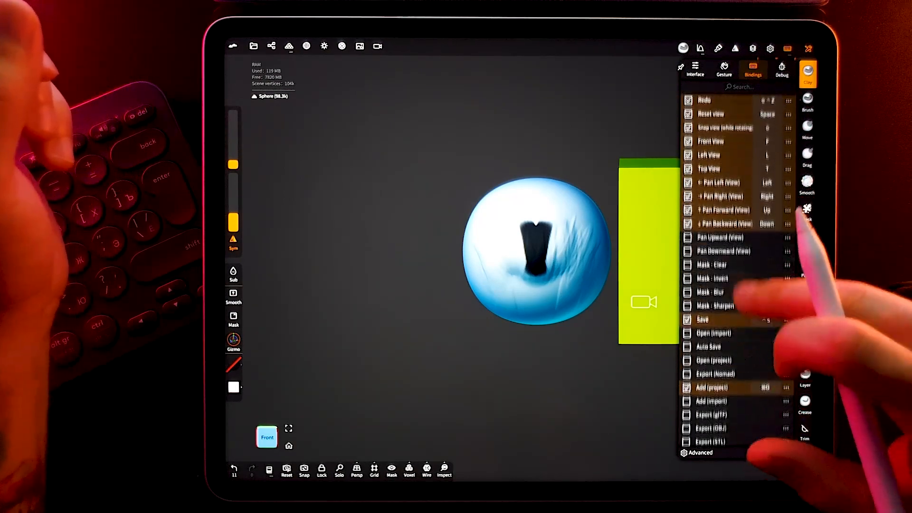
pyautogui.scroll(-3)
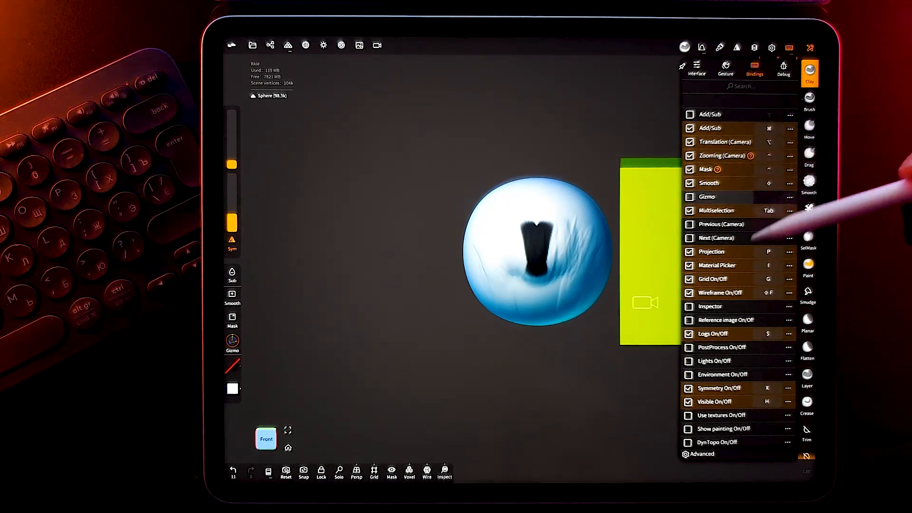
pyautogui.scroll(-3)
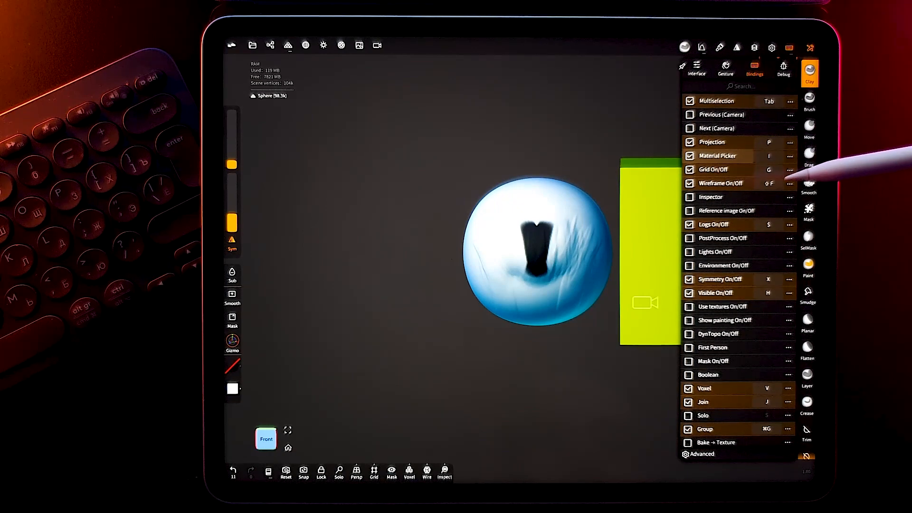
pyautogui.scroll(-3)
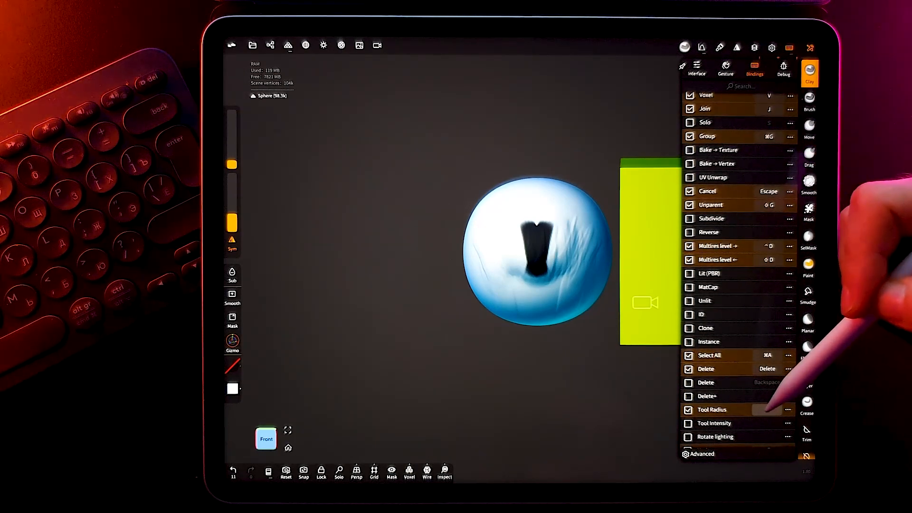
pyautogui.click(767, 410)
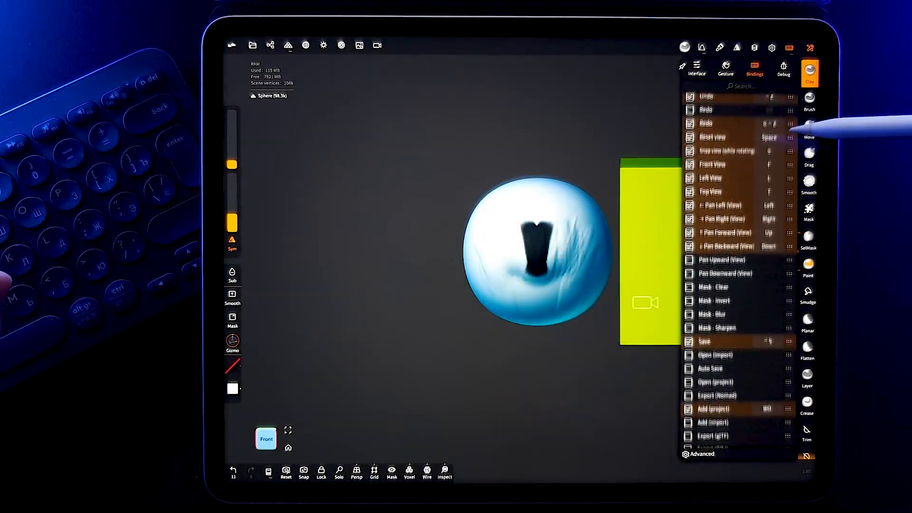
pyautogui.scroll(-3)
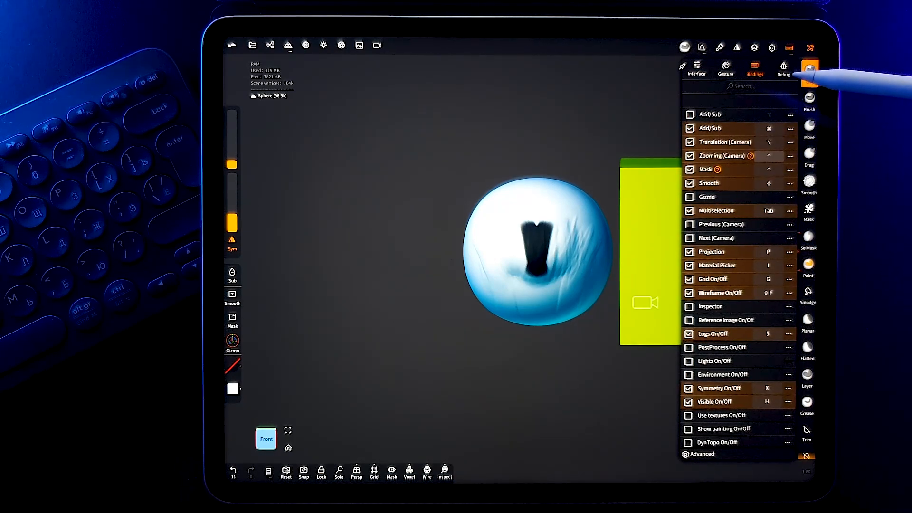
pyautogui.click(783, 67)
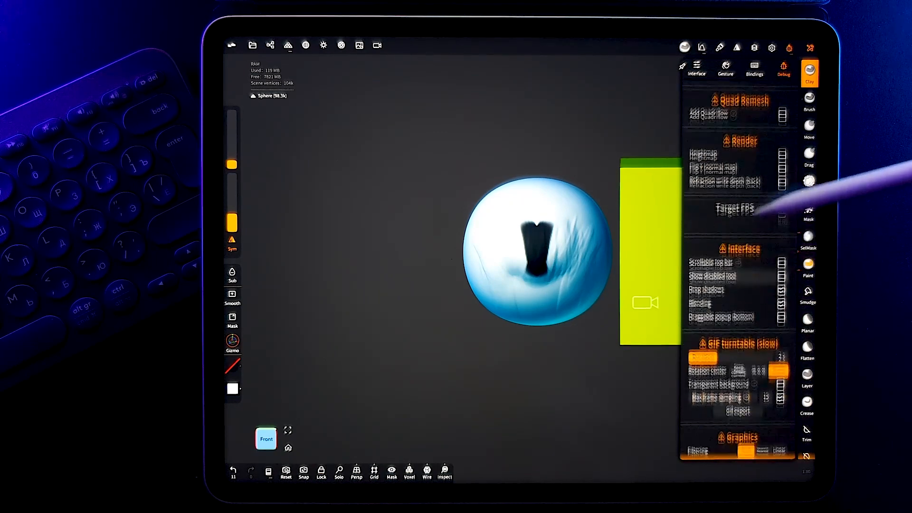
# - Scroll through the Render, GIF turntable, Graphics and Performance debug options
pyautogui.scroll(-3)
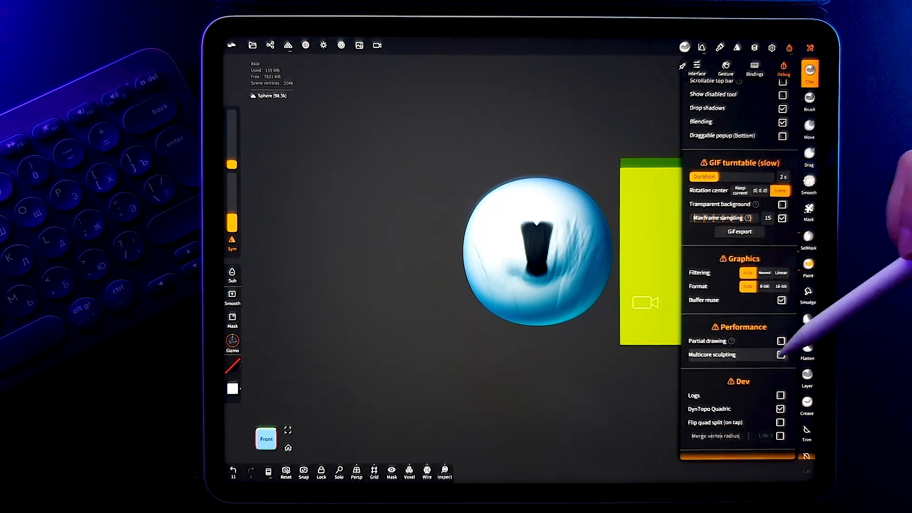
pyautogui.scroll(-3)
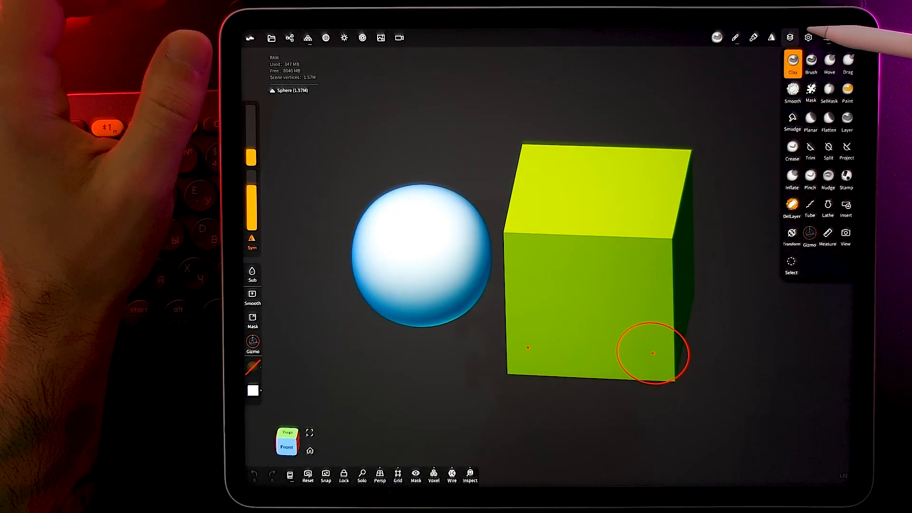
# - Enable the selection outline in Display settings and set its colour to green
pyautogui.click(808, 37)
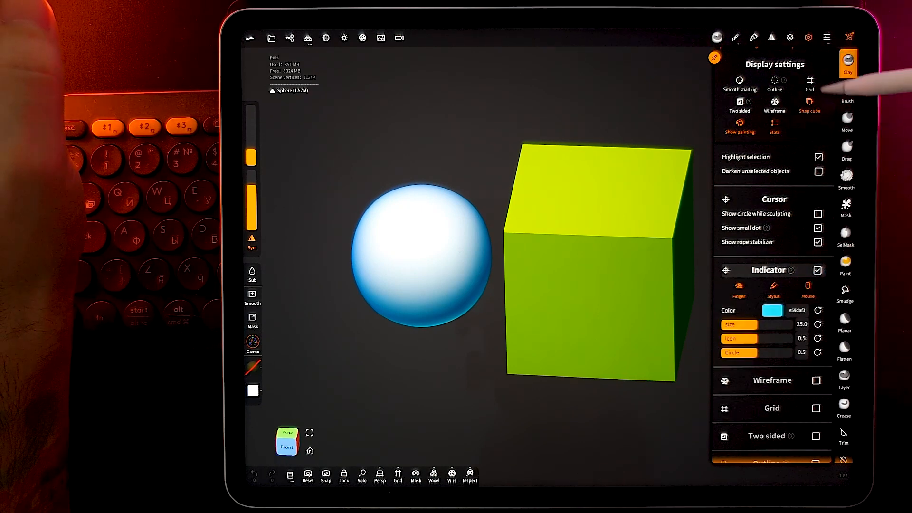
pyautogui.click(738, 81)
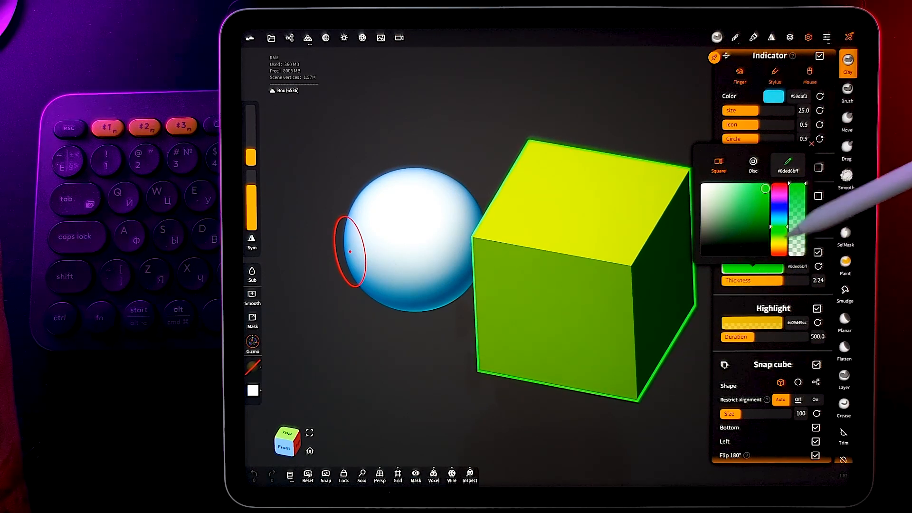
pyautogui.click(811, 143)
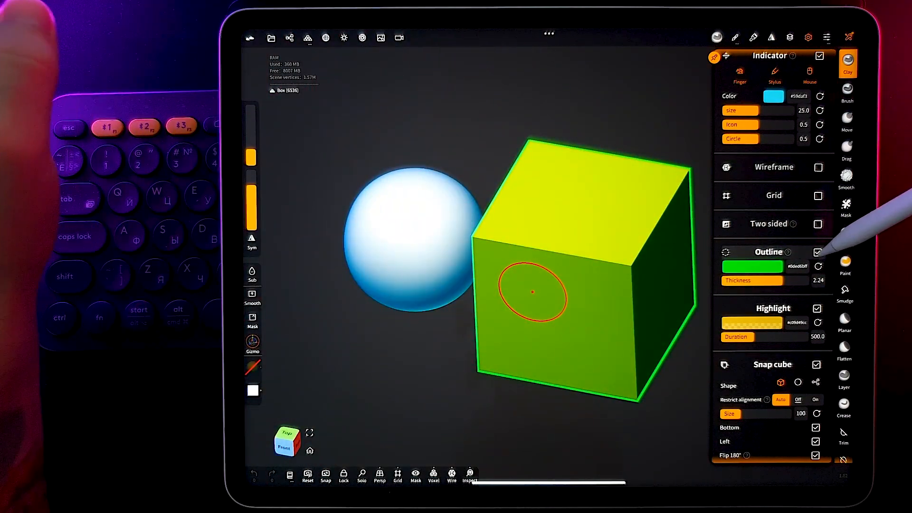
pyautogui.click(825, 37)
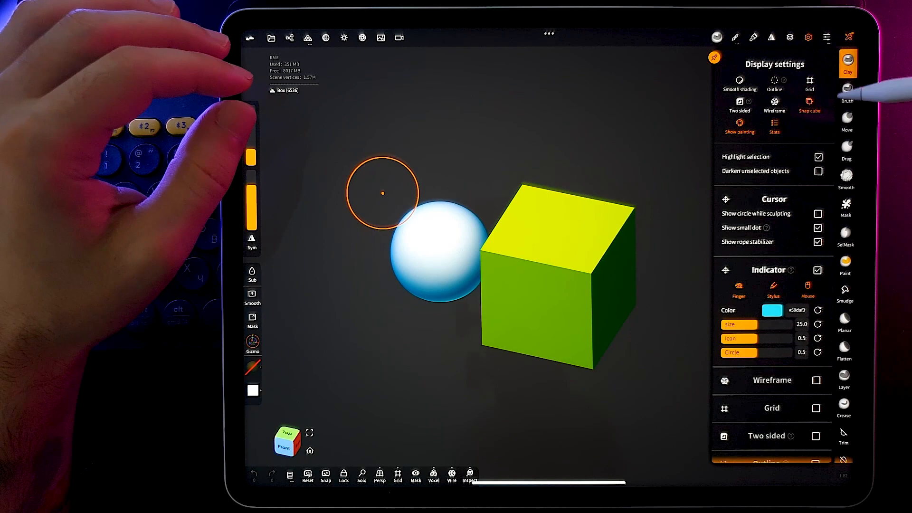
# - Try a pink floor grid colour, then restore the default grid colour
pyautogui.click(397, 474)
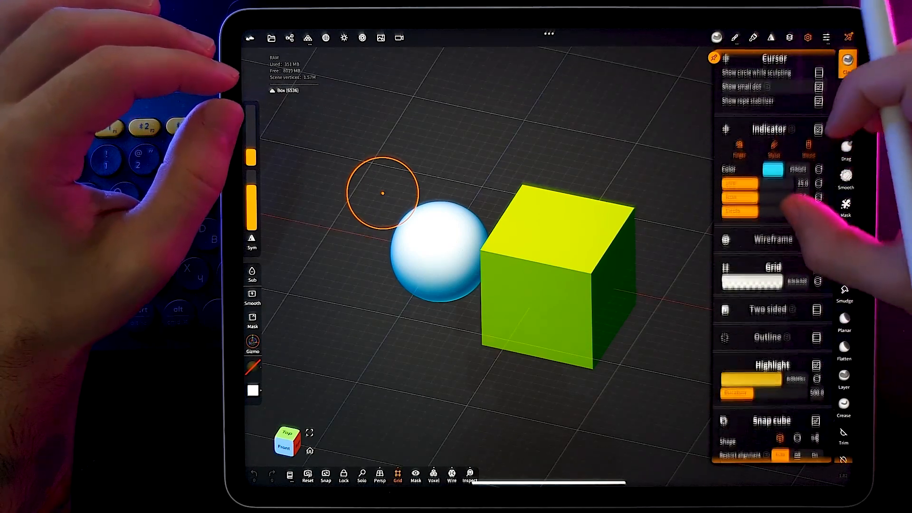
pyautogui.click(751, 251)
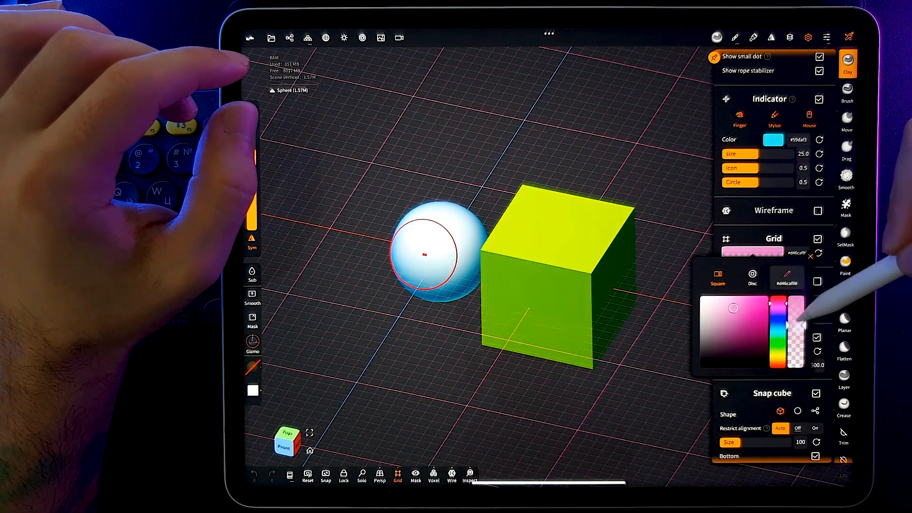
pyautogui.click(817, 239)
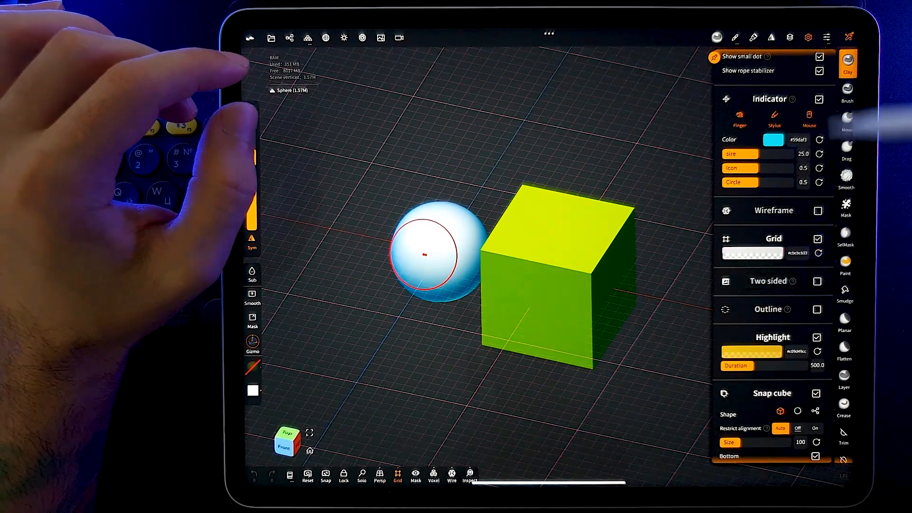
# - Hide the floor grid after revisiting its colour picker, and enable two-sided face display
pyautogui.click(809, 85)
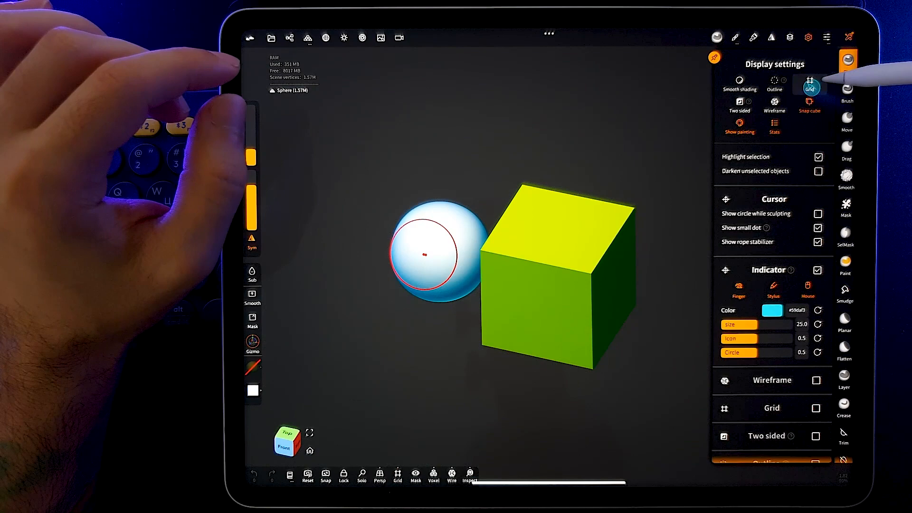
pyautogui.click(810, 85)
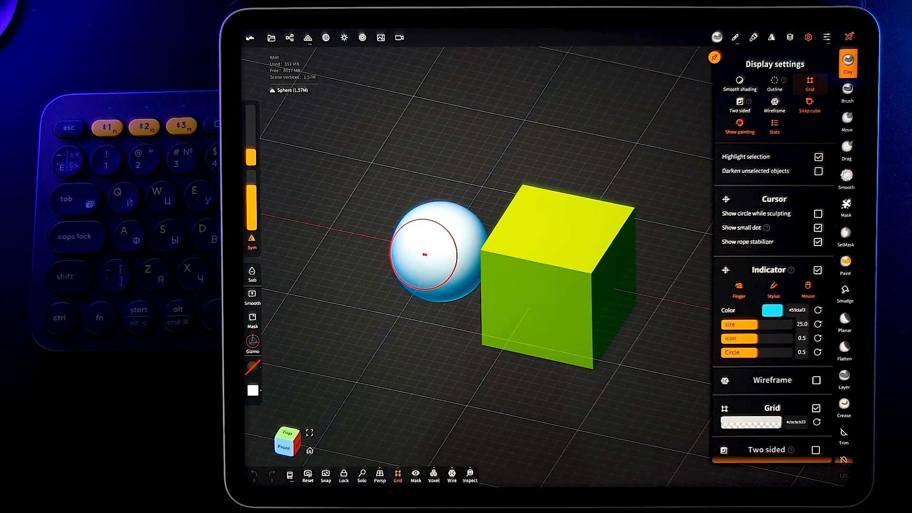
pyautogui.click(750, 422)
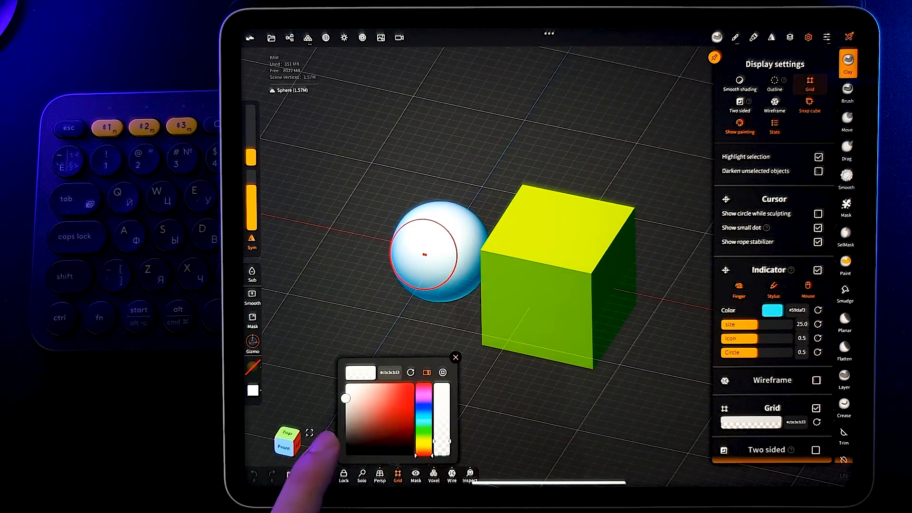
pyautogui.click(456, 357)
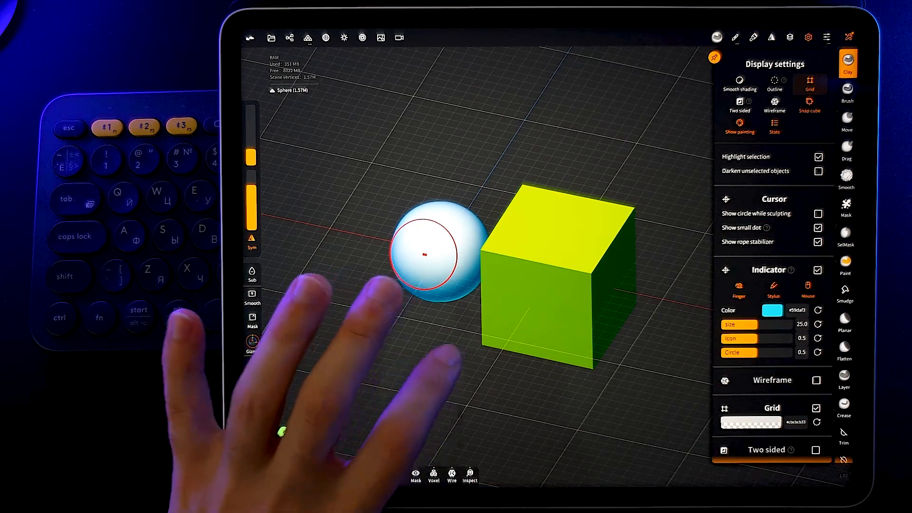
pyautogui.click(809, 81)
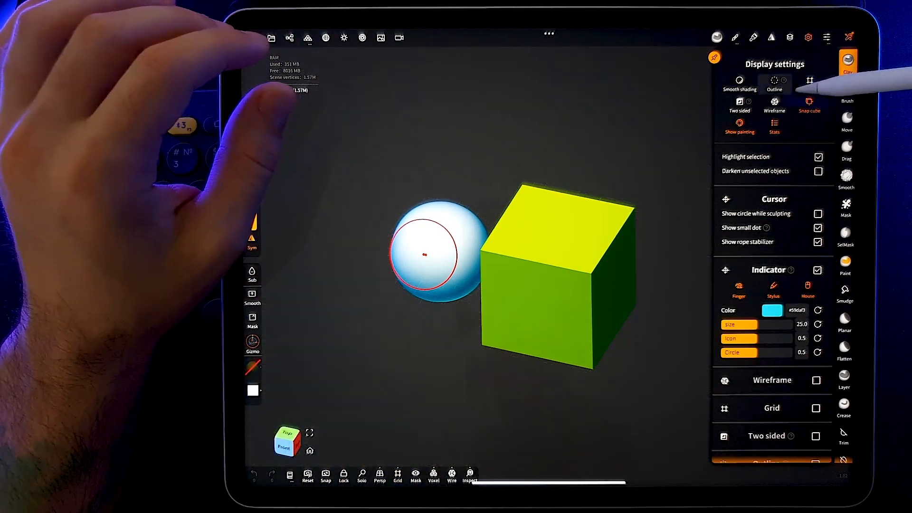
pyautogui.click(739, 106)
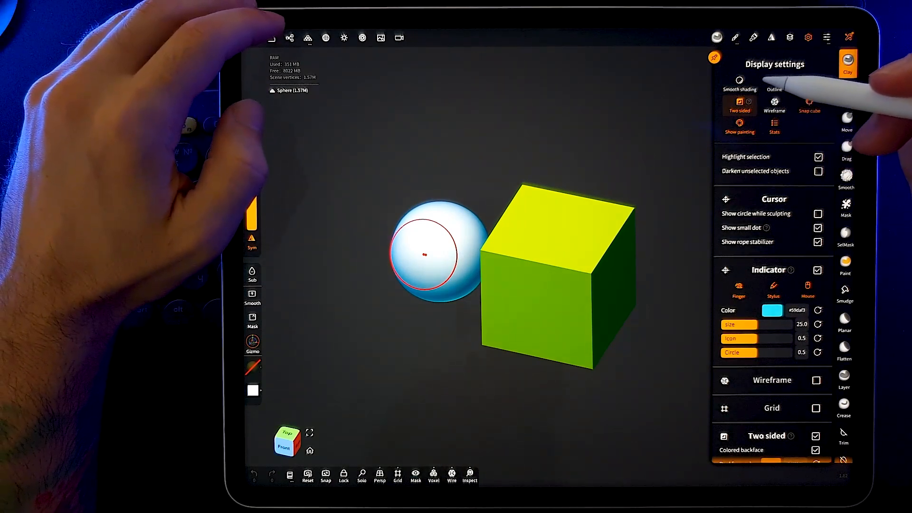
# - Add a test plane, reset the backface colour to default with Yes, and hide the plane
pyautogui.click(289, 38)
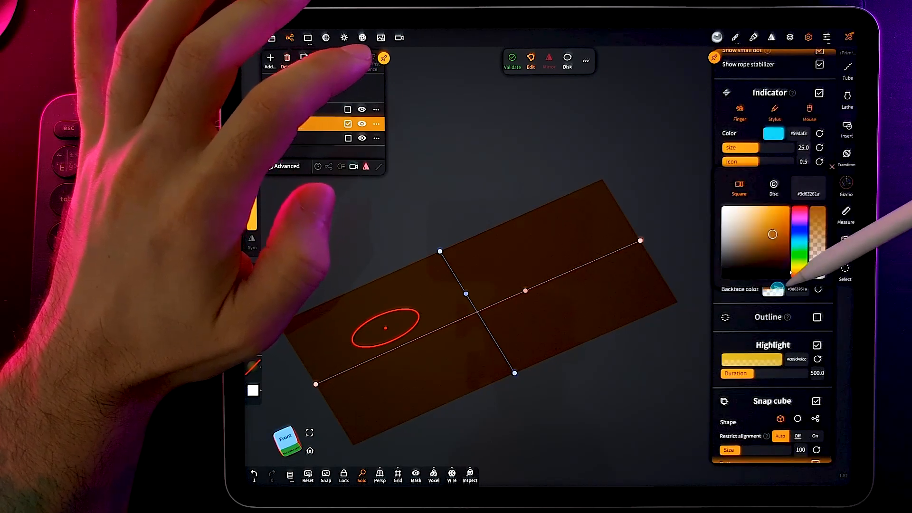
pyautogui.click(791, 239)
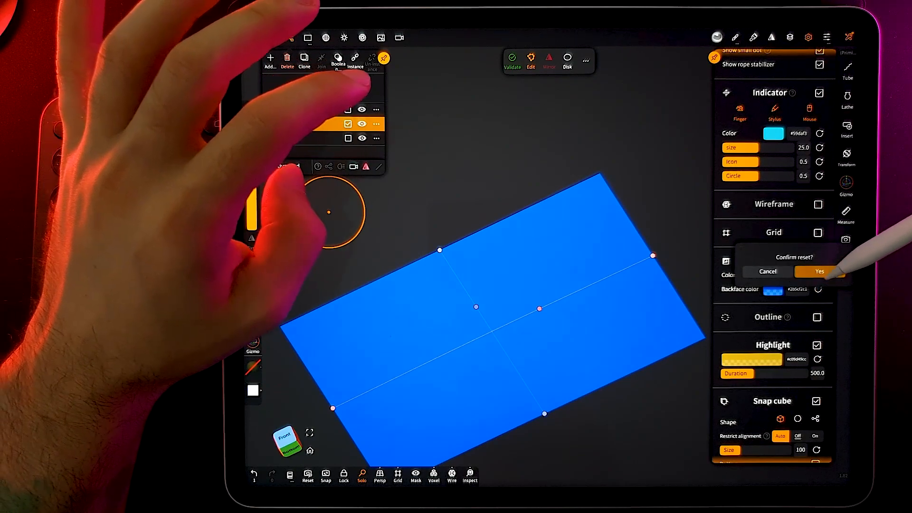
pyautogui.click(818, 272)
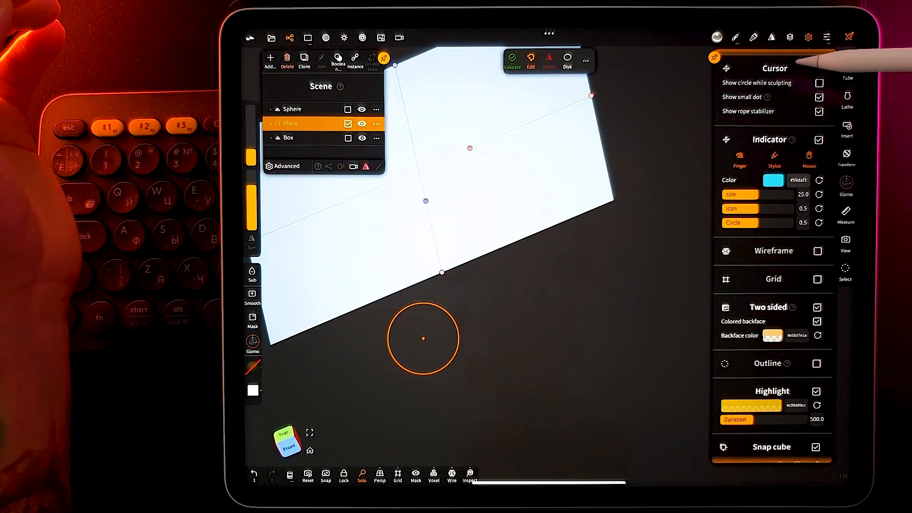
pyautogui.scroll(-3)
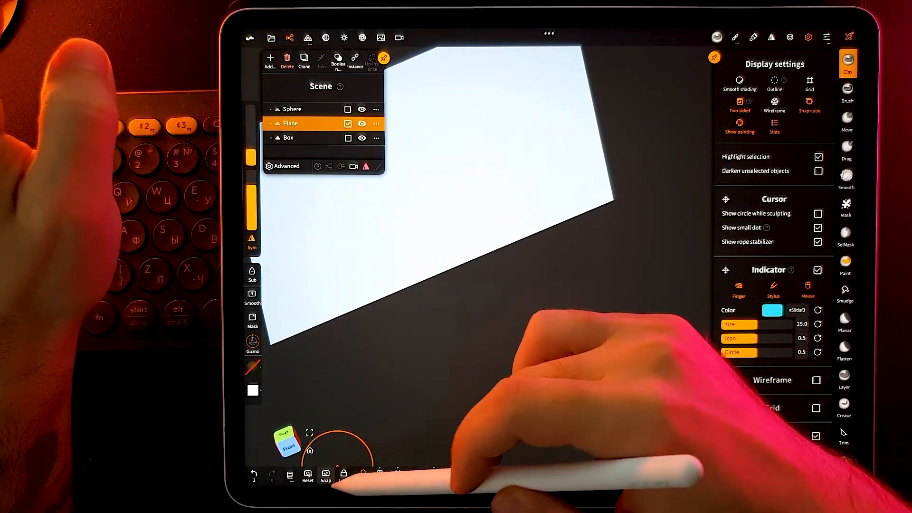
pyautogui.click(361, 124)
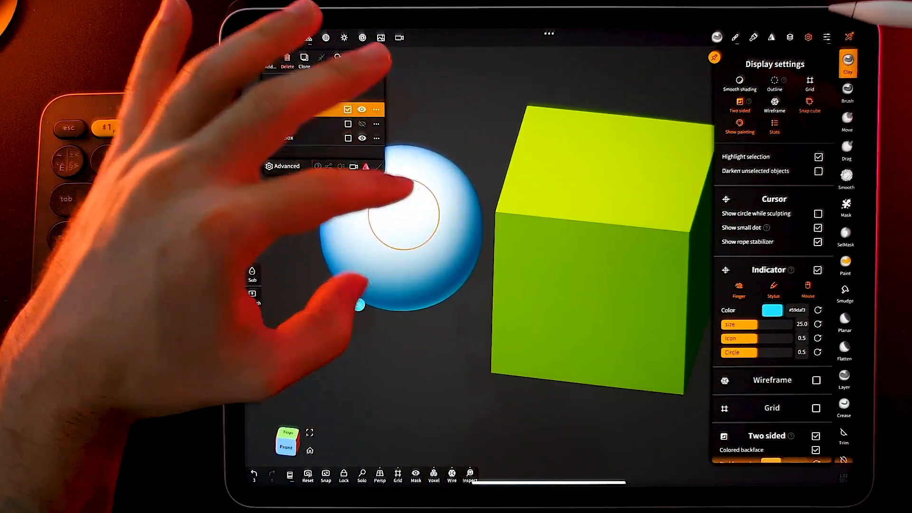
# - Turn on the wireframe overlay for the sphere and cube, and change its colour to grey
pyautogui.click(774, 104)
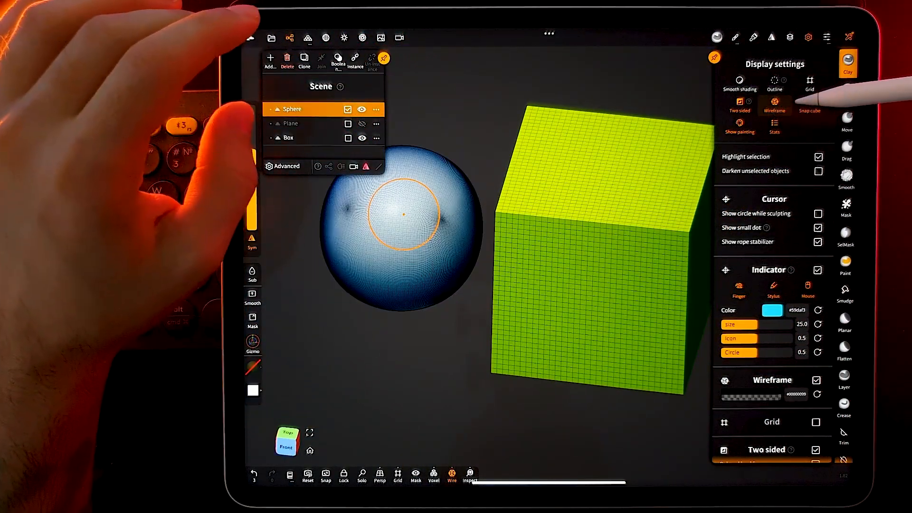
pyautogui.click(774, 105)
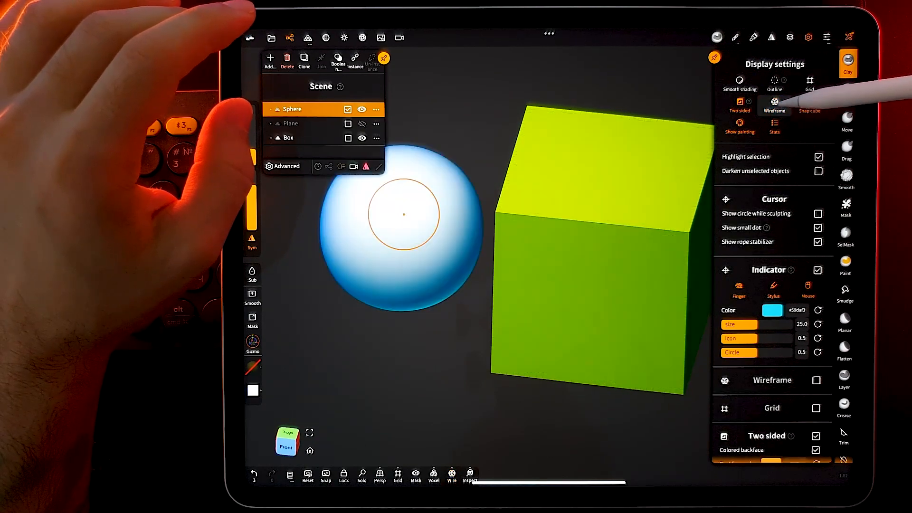
pyautogui.click(773, 104)
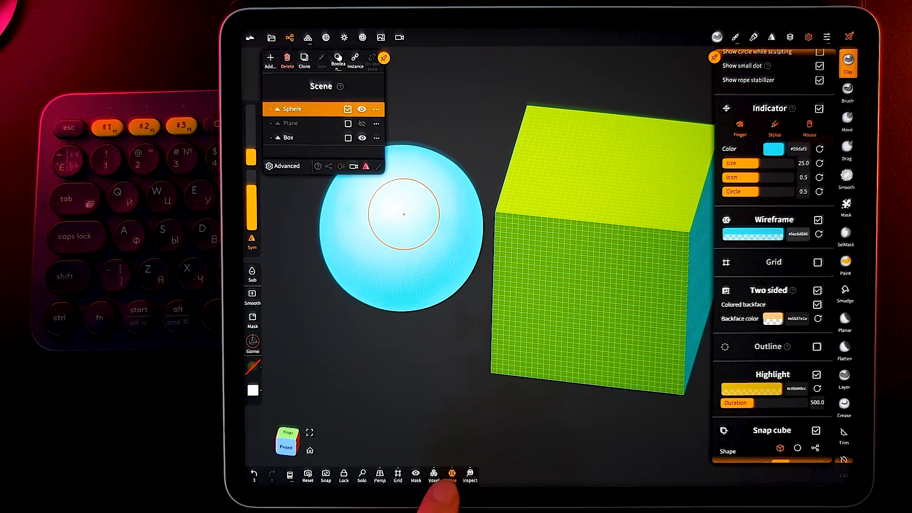
pyautogui.click(451, 475)
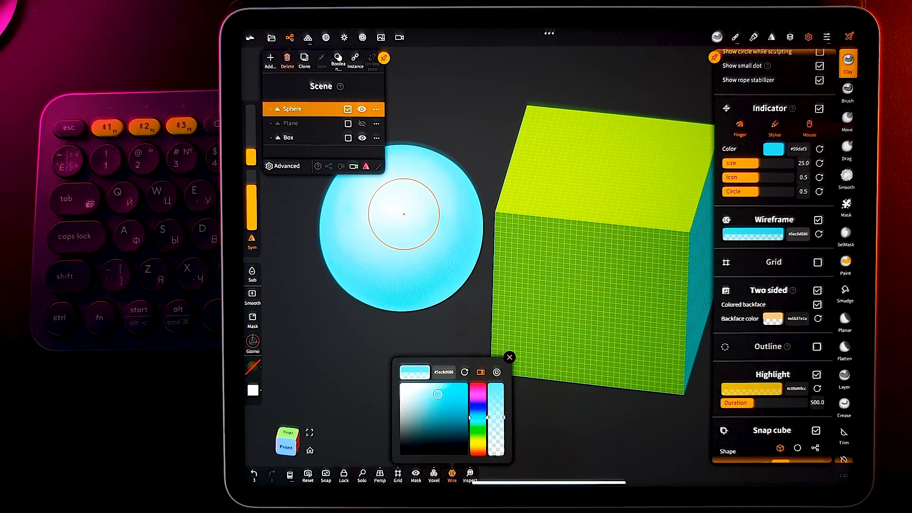
pyautogui.moveTo(437, 394); pyautogui.dragTo(398, 405)
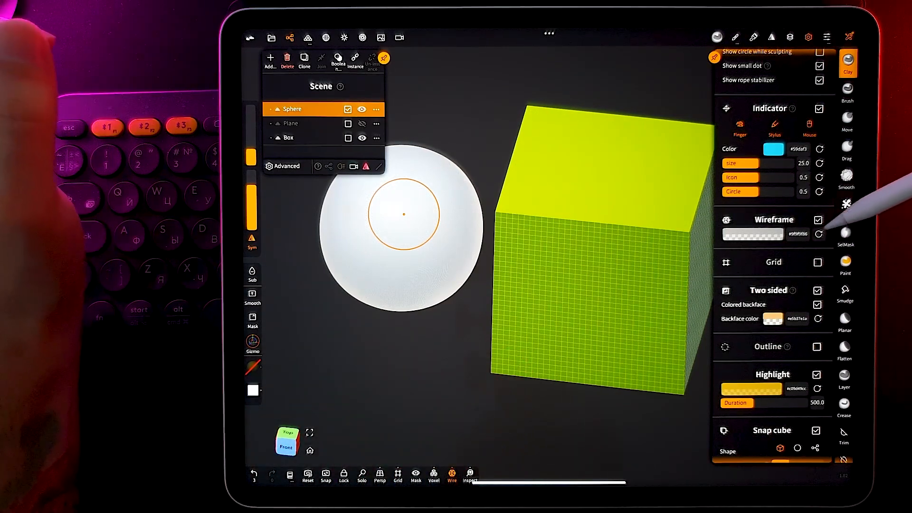
# - Reset the wireframe colour to its default, confirming with Yes
pyautogui.click(819, 233)
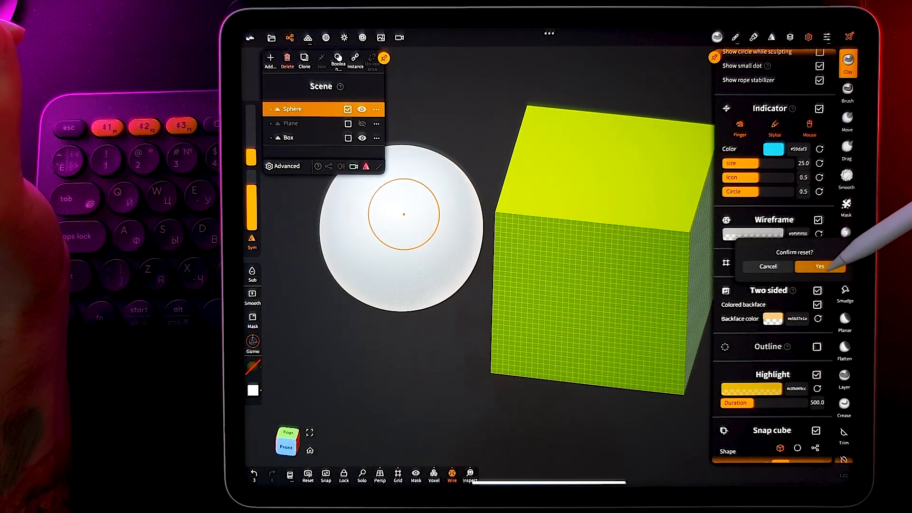
pyautogui.click(818, 266)
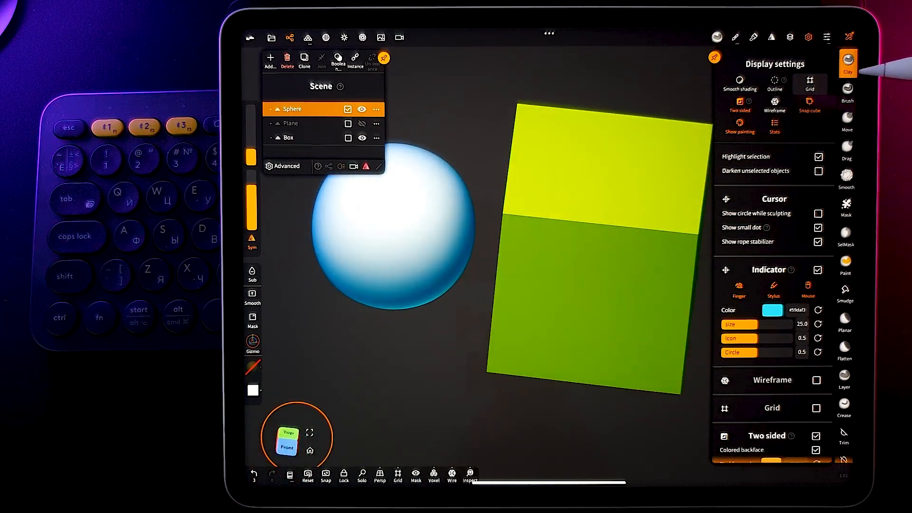
# - Scroll to the Snap cube options and raise the cube size from 100 to 120
pyautogui.scroll(-3)
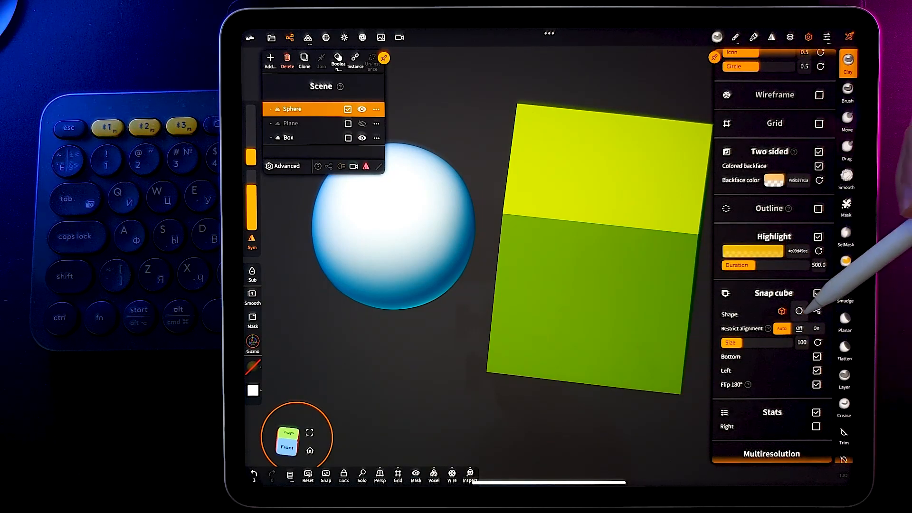
pyautogui.click(819, 311)
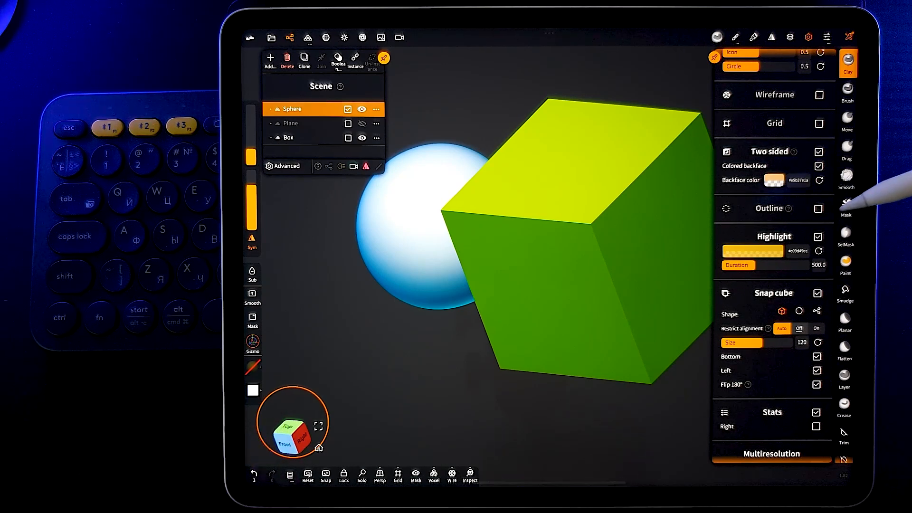
# - Tap snap cube faces to cycle through side, front and top views of the sphere and cube
pyautogui.click(816, 384)
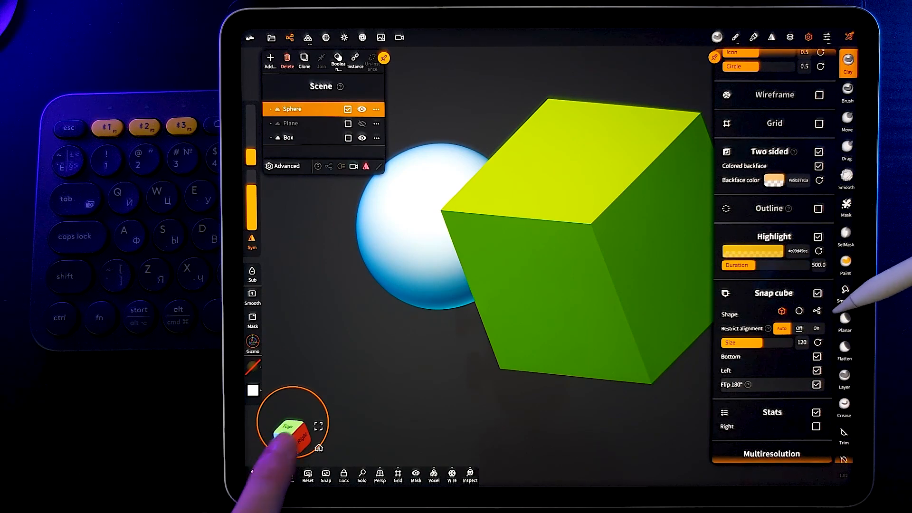
pyautogui.click(290, 433)
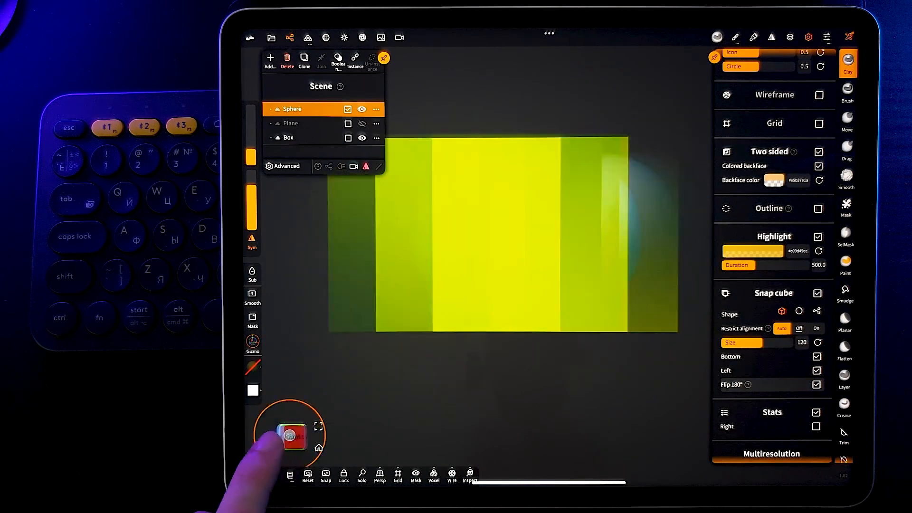
pyautogui.click(292, 437)
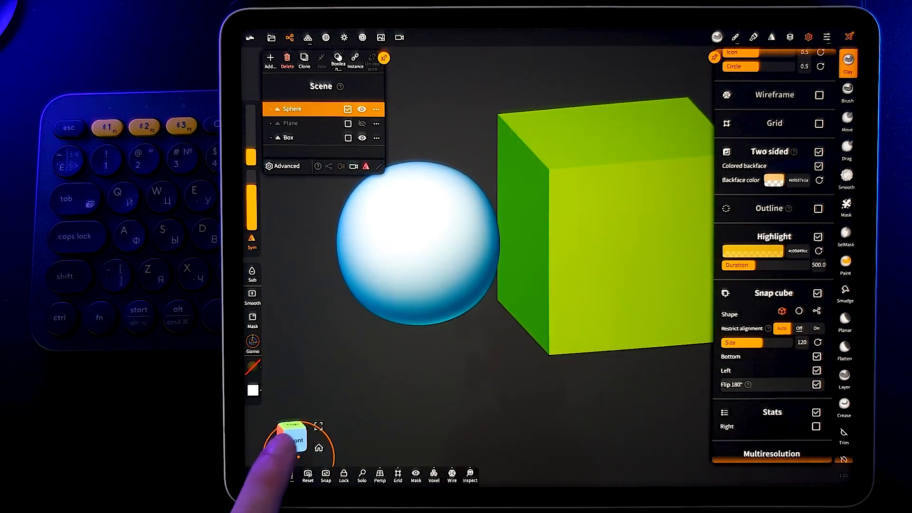
pyautogui.click(293, 437)
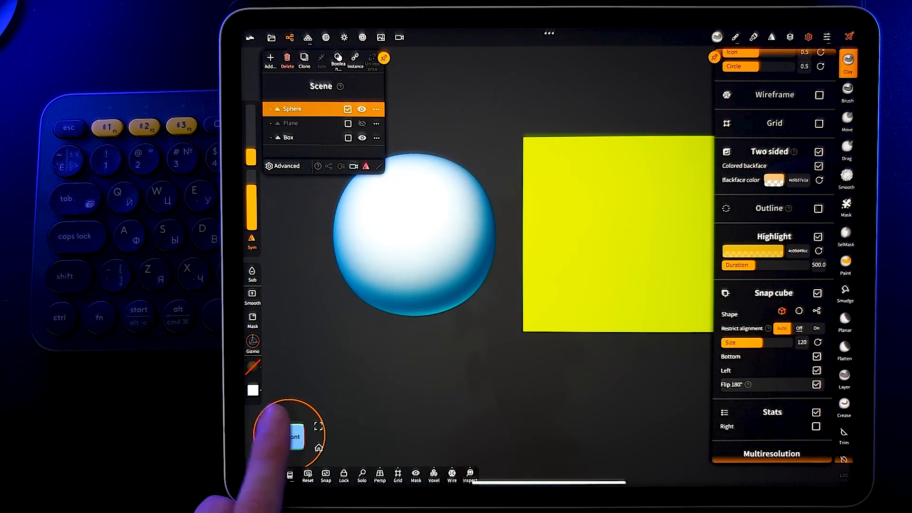
pyautogui.click(293, 437)
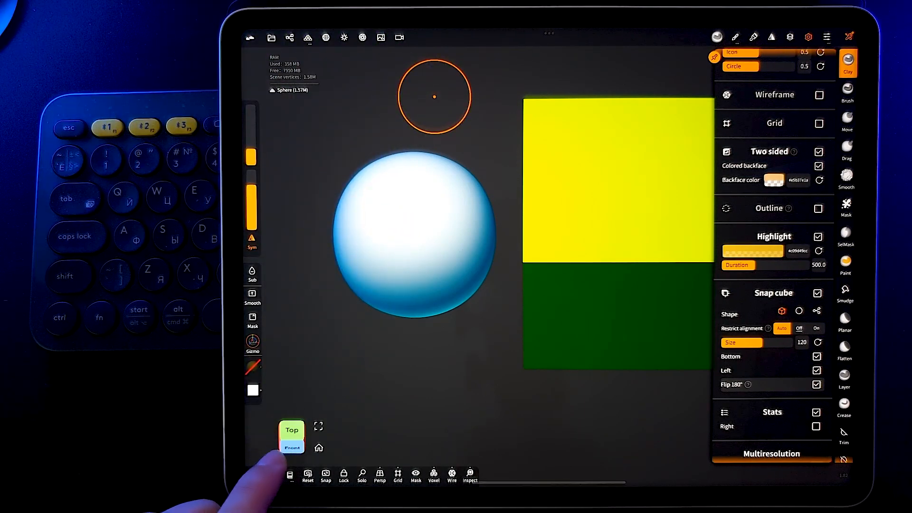
pyautogui.click(291, 438)
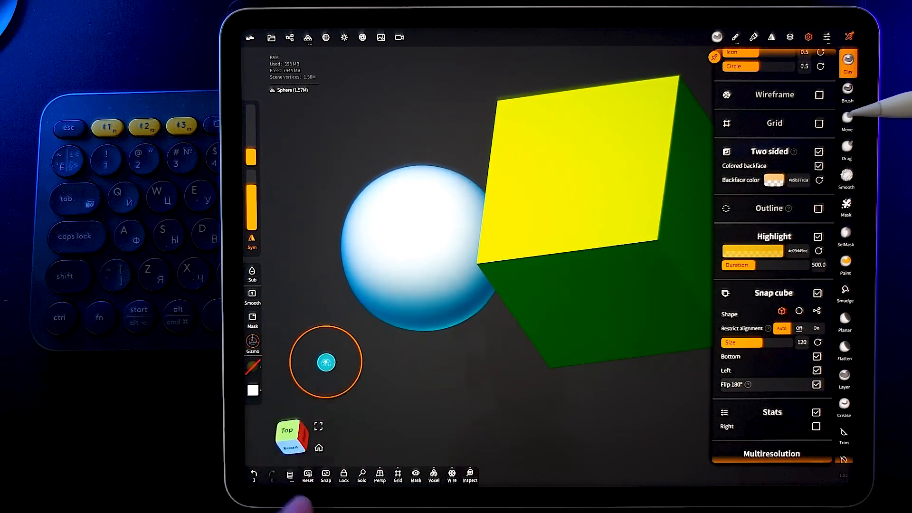
pyautogui.click(325, 472)
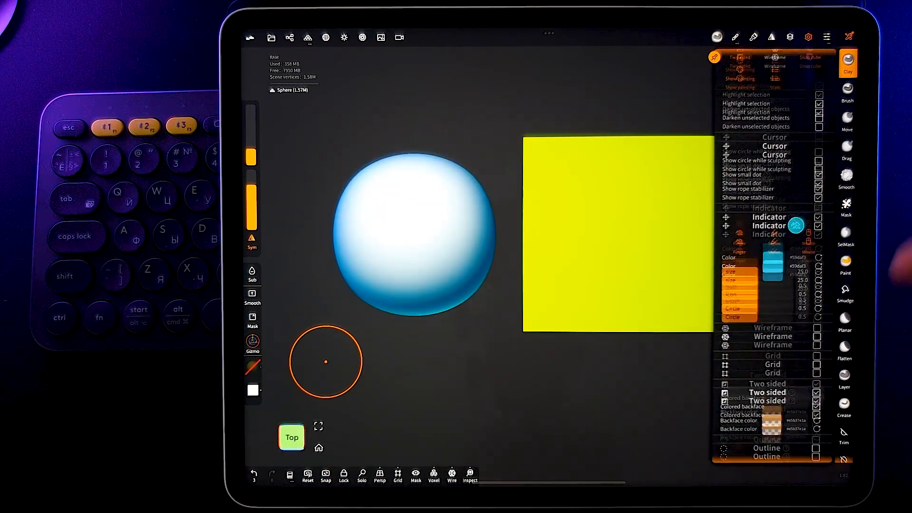
# - Visit Interface settings, return to Display settings, and snap the camera to the front view
pyautogui.click(728, 60)
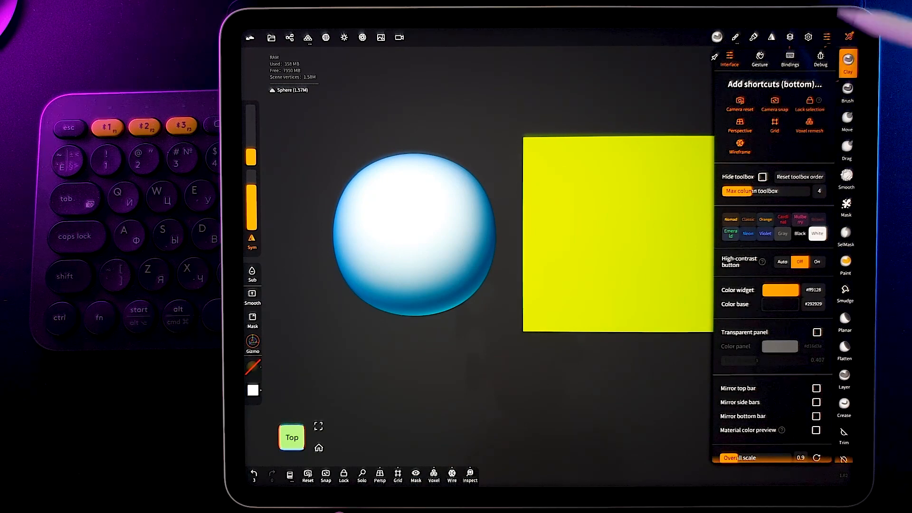
pyautogui.click(808, 36)
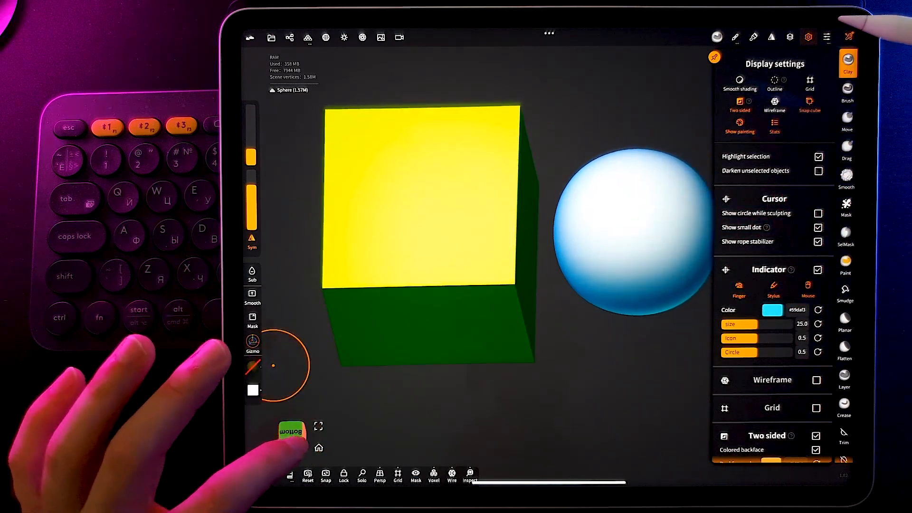
pyautogui.click(291, 437)
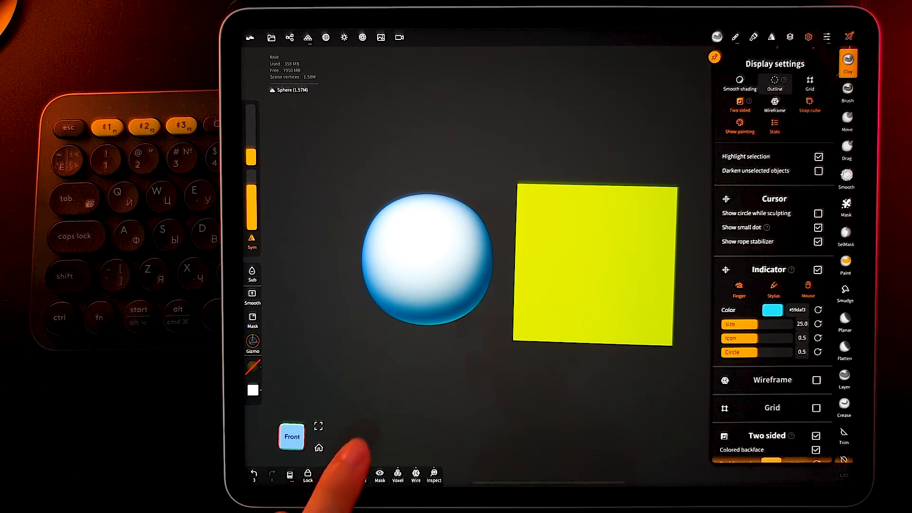
# - Show scene statistics on the right side, leaving the brush palette open
pyautogui.click(739, 122)
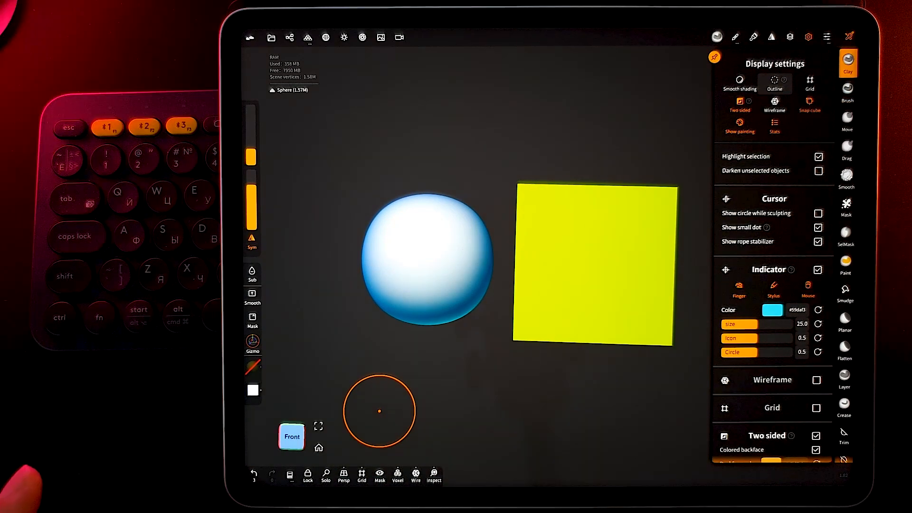
pyautogui.click(775, 124)
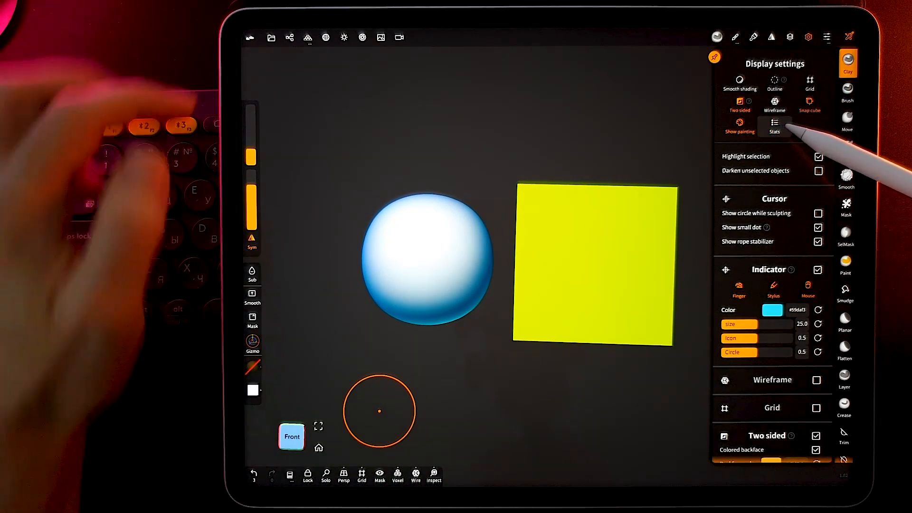
pyautogui.click(774, 124)
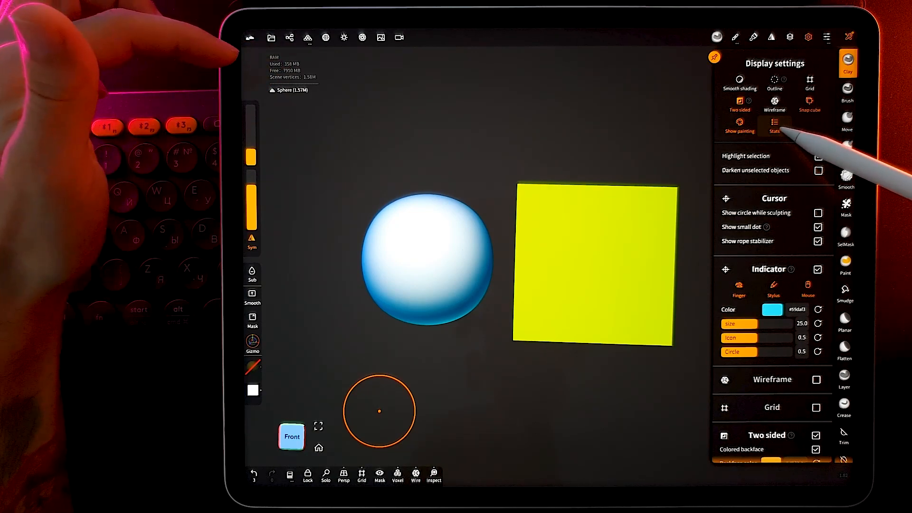
pyautogui.scroll(-3)
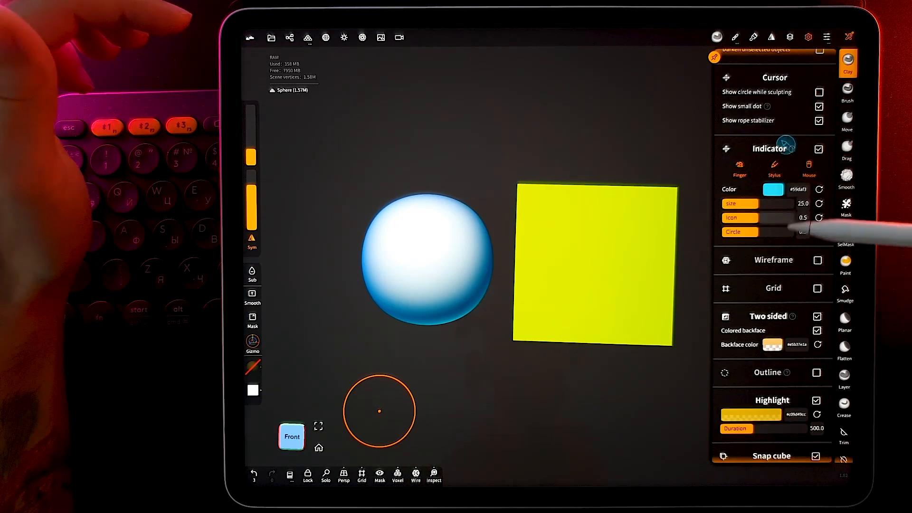
pyautogui.scroll(-3)
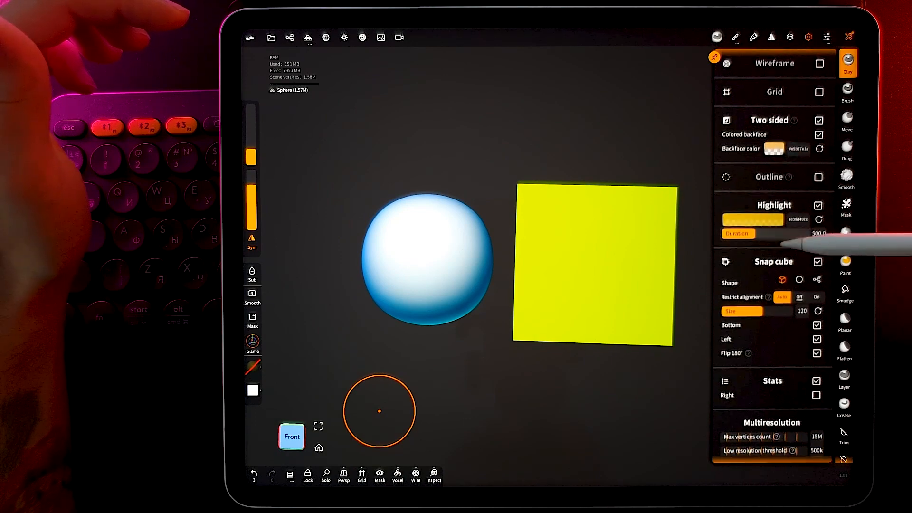
pyautogui.scroll(-3)
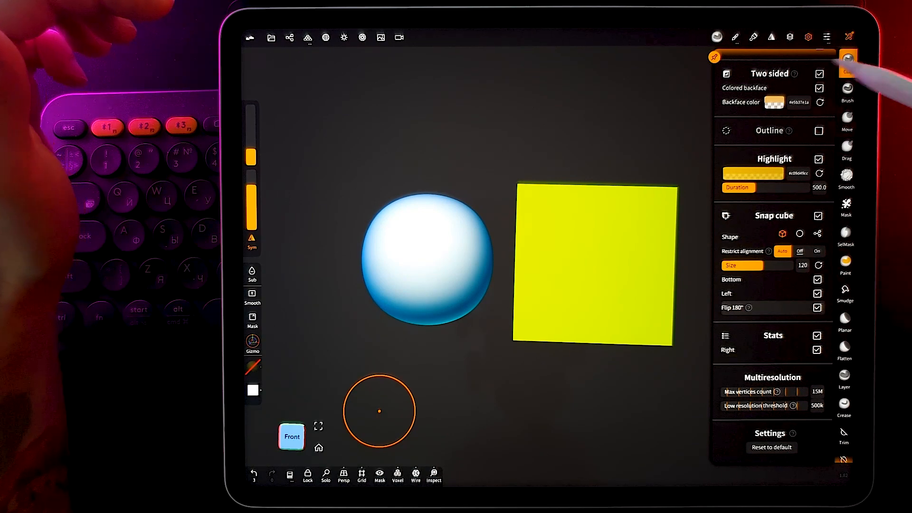
pyautogui.click(849, 37)
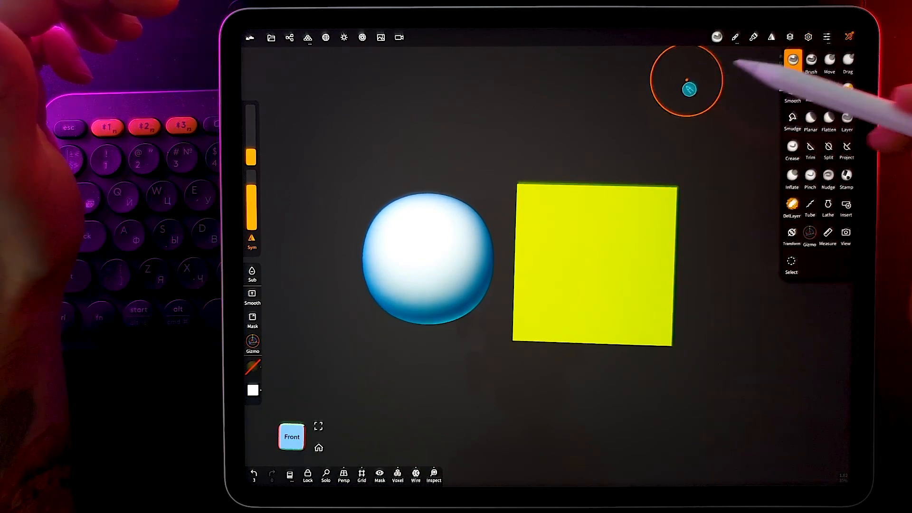
# - Reopen Display settings, select an object, and reset the highlight colour with confirmation
pyautogui.click(792, 60)
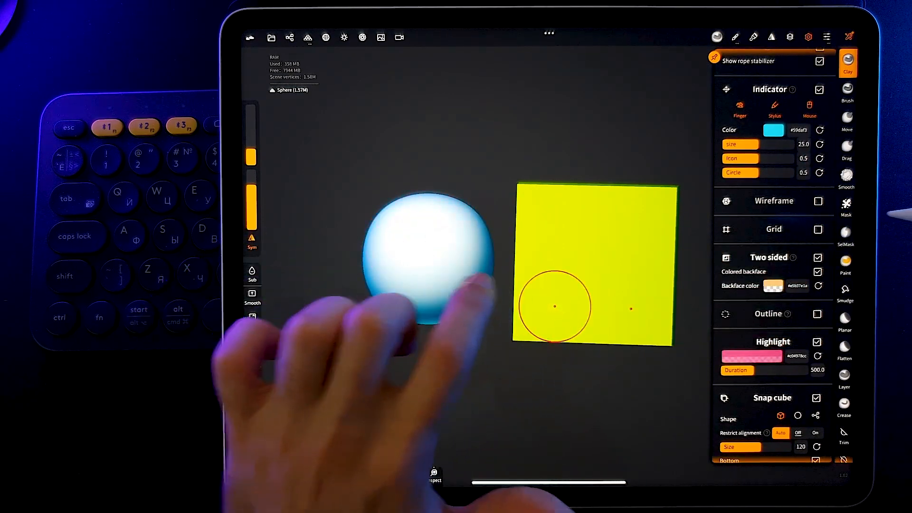
pyautogui.click(552, 283)
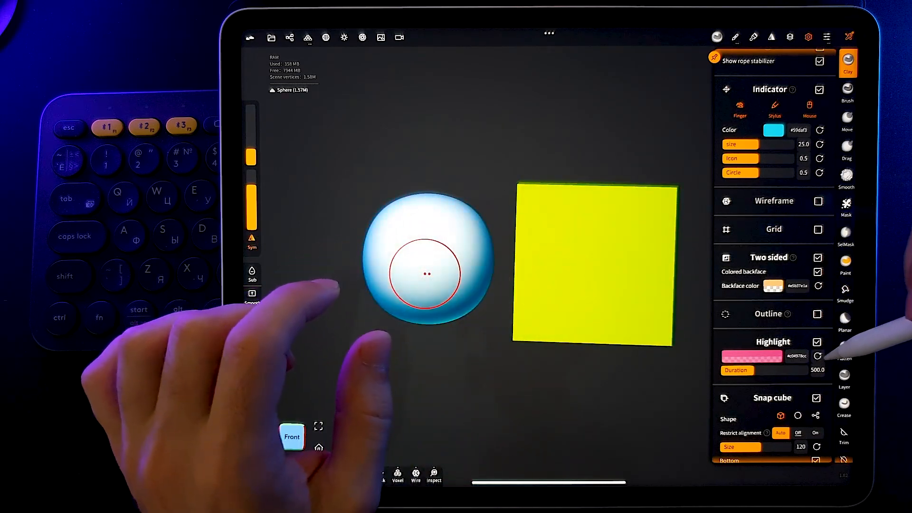
pyautogui.click(818, 356)
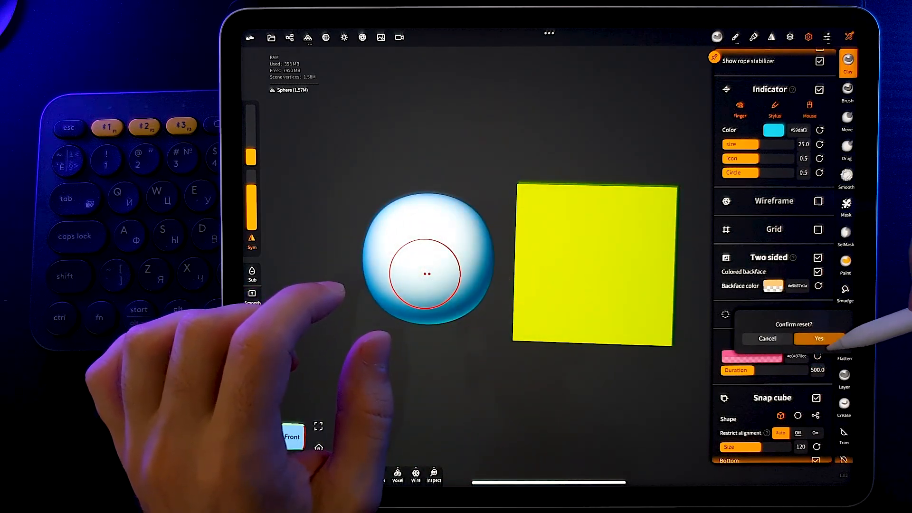
pyautogui.click(818, 338)
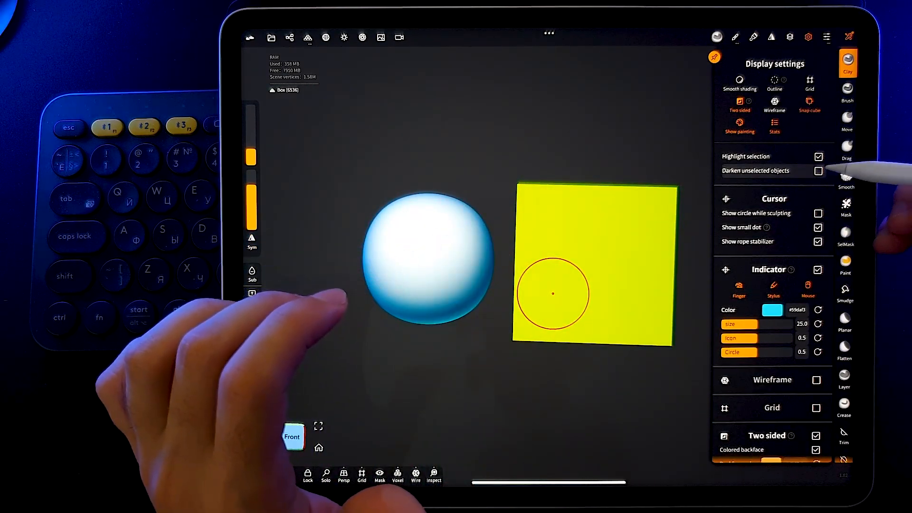
# - Turn on Darken unselected objects, dimming the cube beside the selected sphere
pyautogui.click(818, 170)
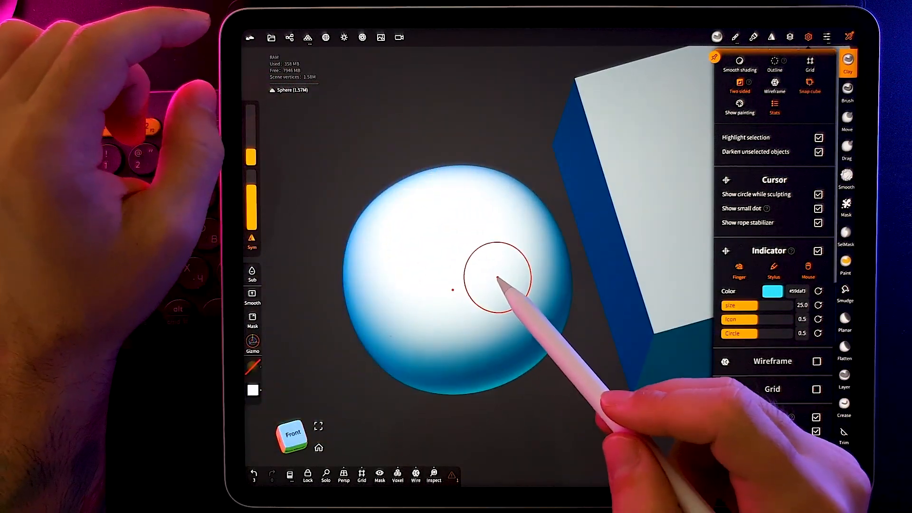
# - Sculpt a test stroke, then turn off the sculpting circle and turn on the small centre dot
pyautogui.moveTo(498, 279); pyautogui.dragTo(512, 300)
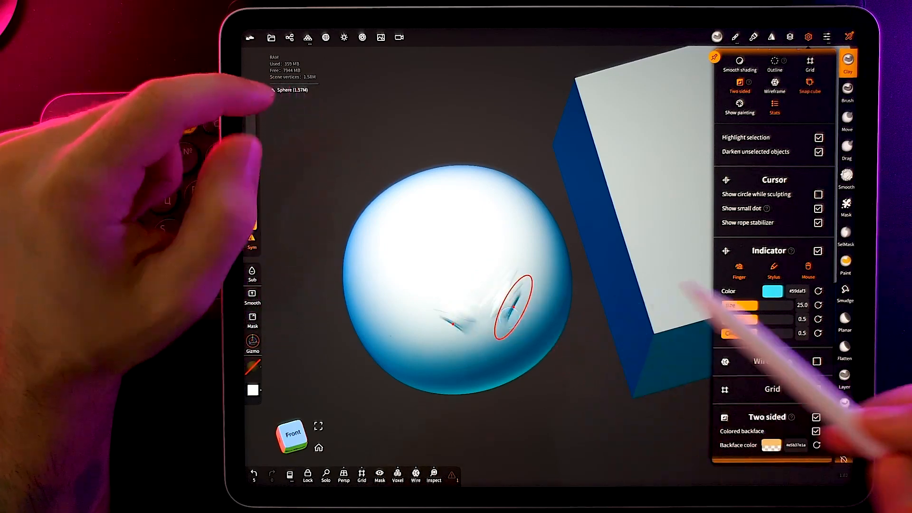
pyautogui.click(818, 207)
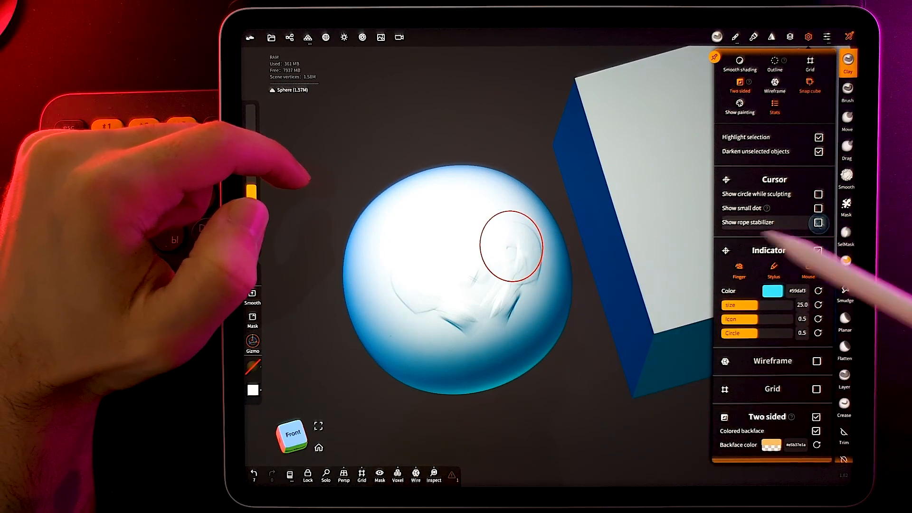
pyautogui.click(819, 223)
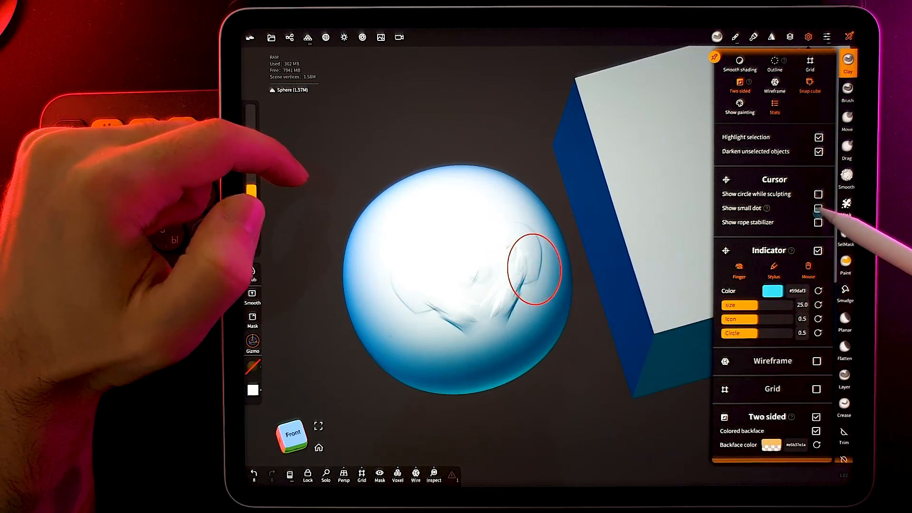
pyautogui.click(818, 208)
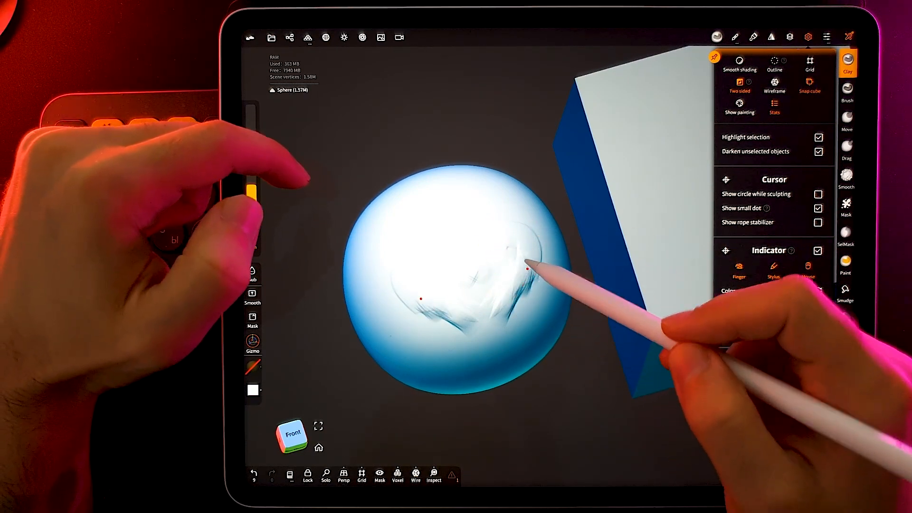
pyautogui.click(818, 223)
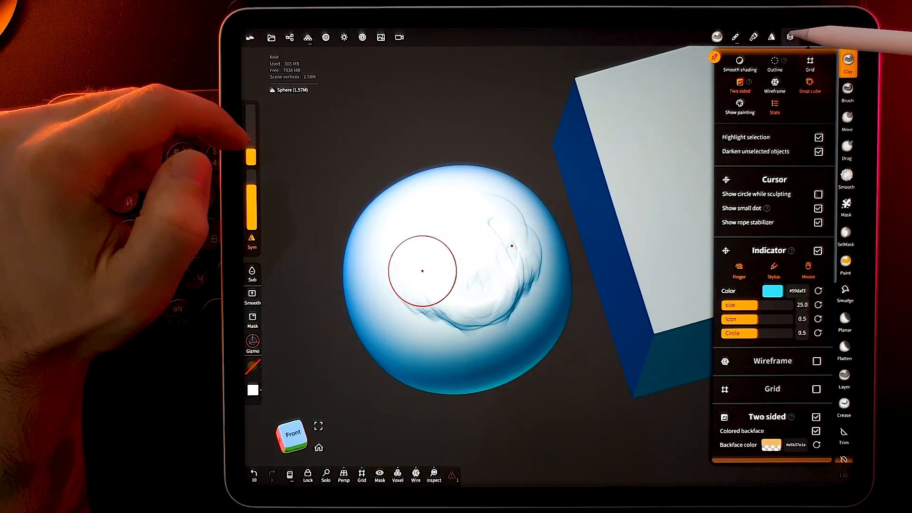
# - Return to Display settings and turn the rope stabilizer display back on
pyautogui.click(753, 36)
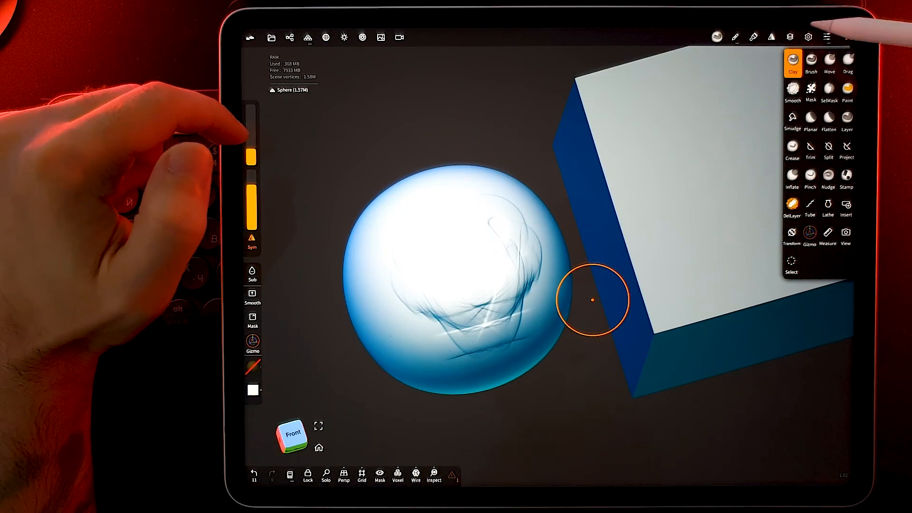
pyautogui.click(807, 37)
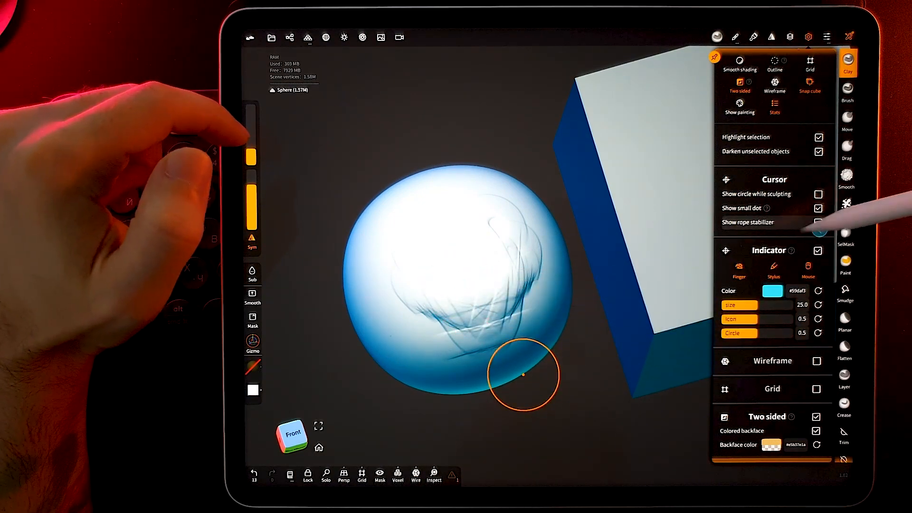
pyautogui.click(818, 222)
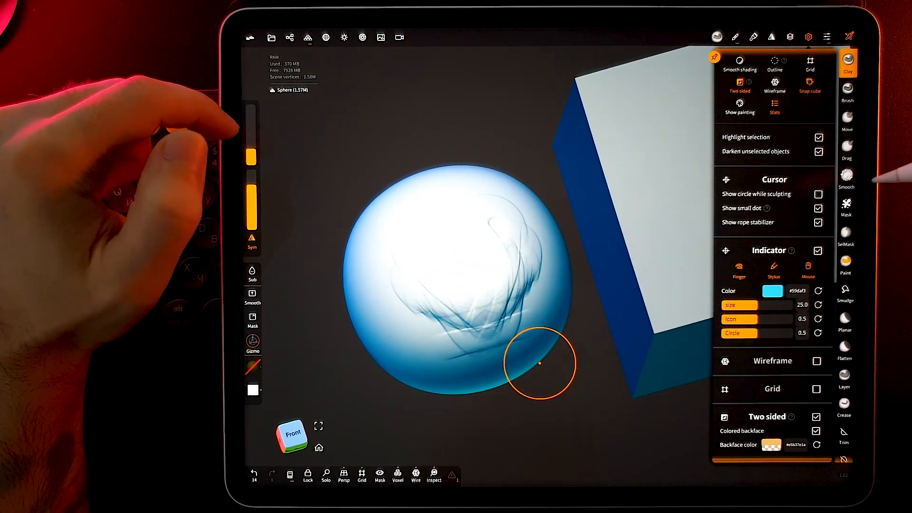
pyautogui.scroll(-3)
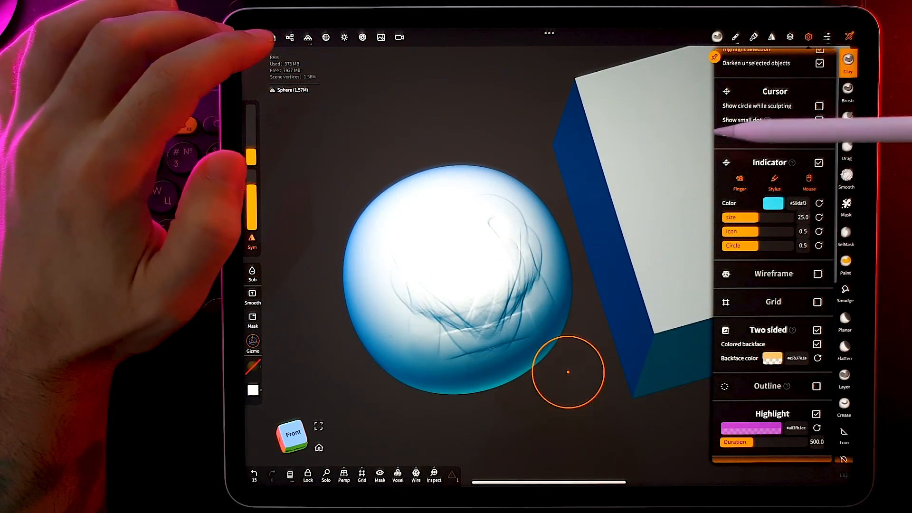
pyautogui.click(818, 120)
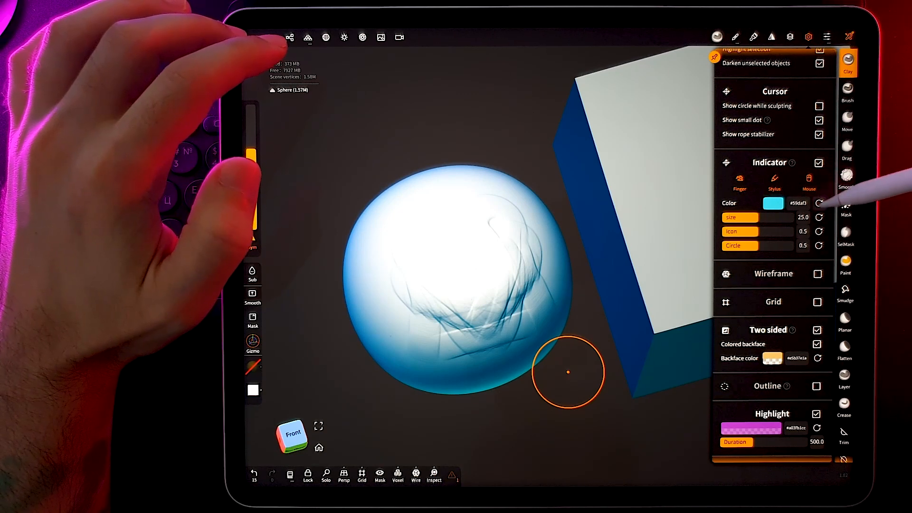
pyautogui.click(774, 180)
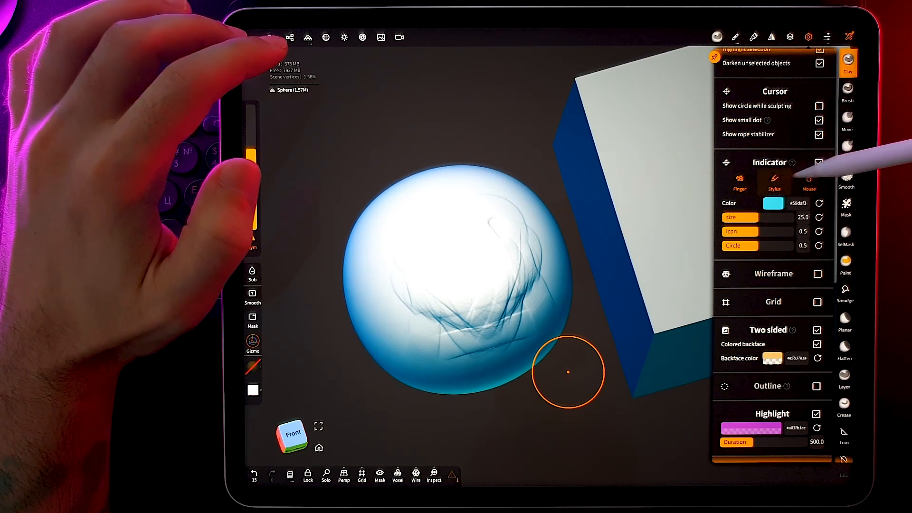